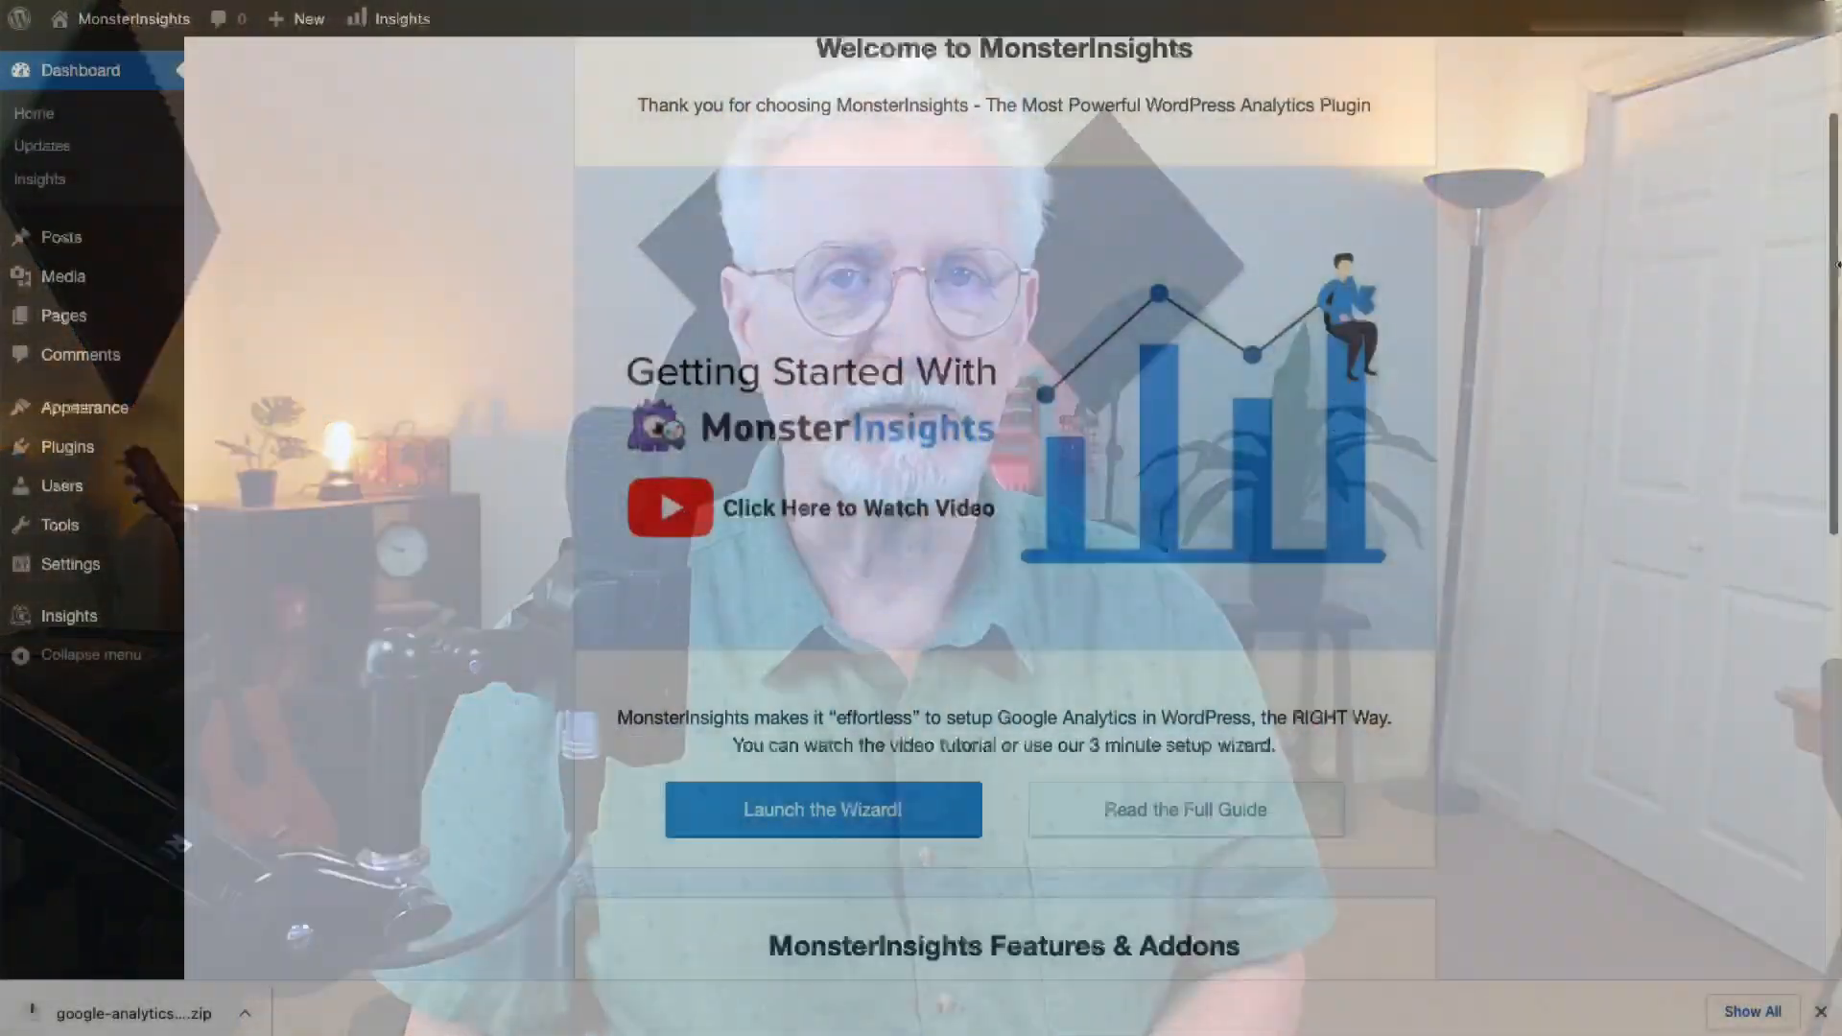
Launch the MonsterInsights setup wizard and step past its welcome screen back to the dashboard.
left_click(823, 809)
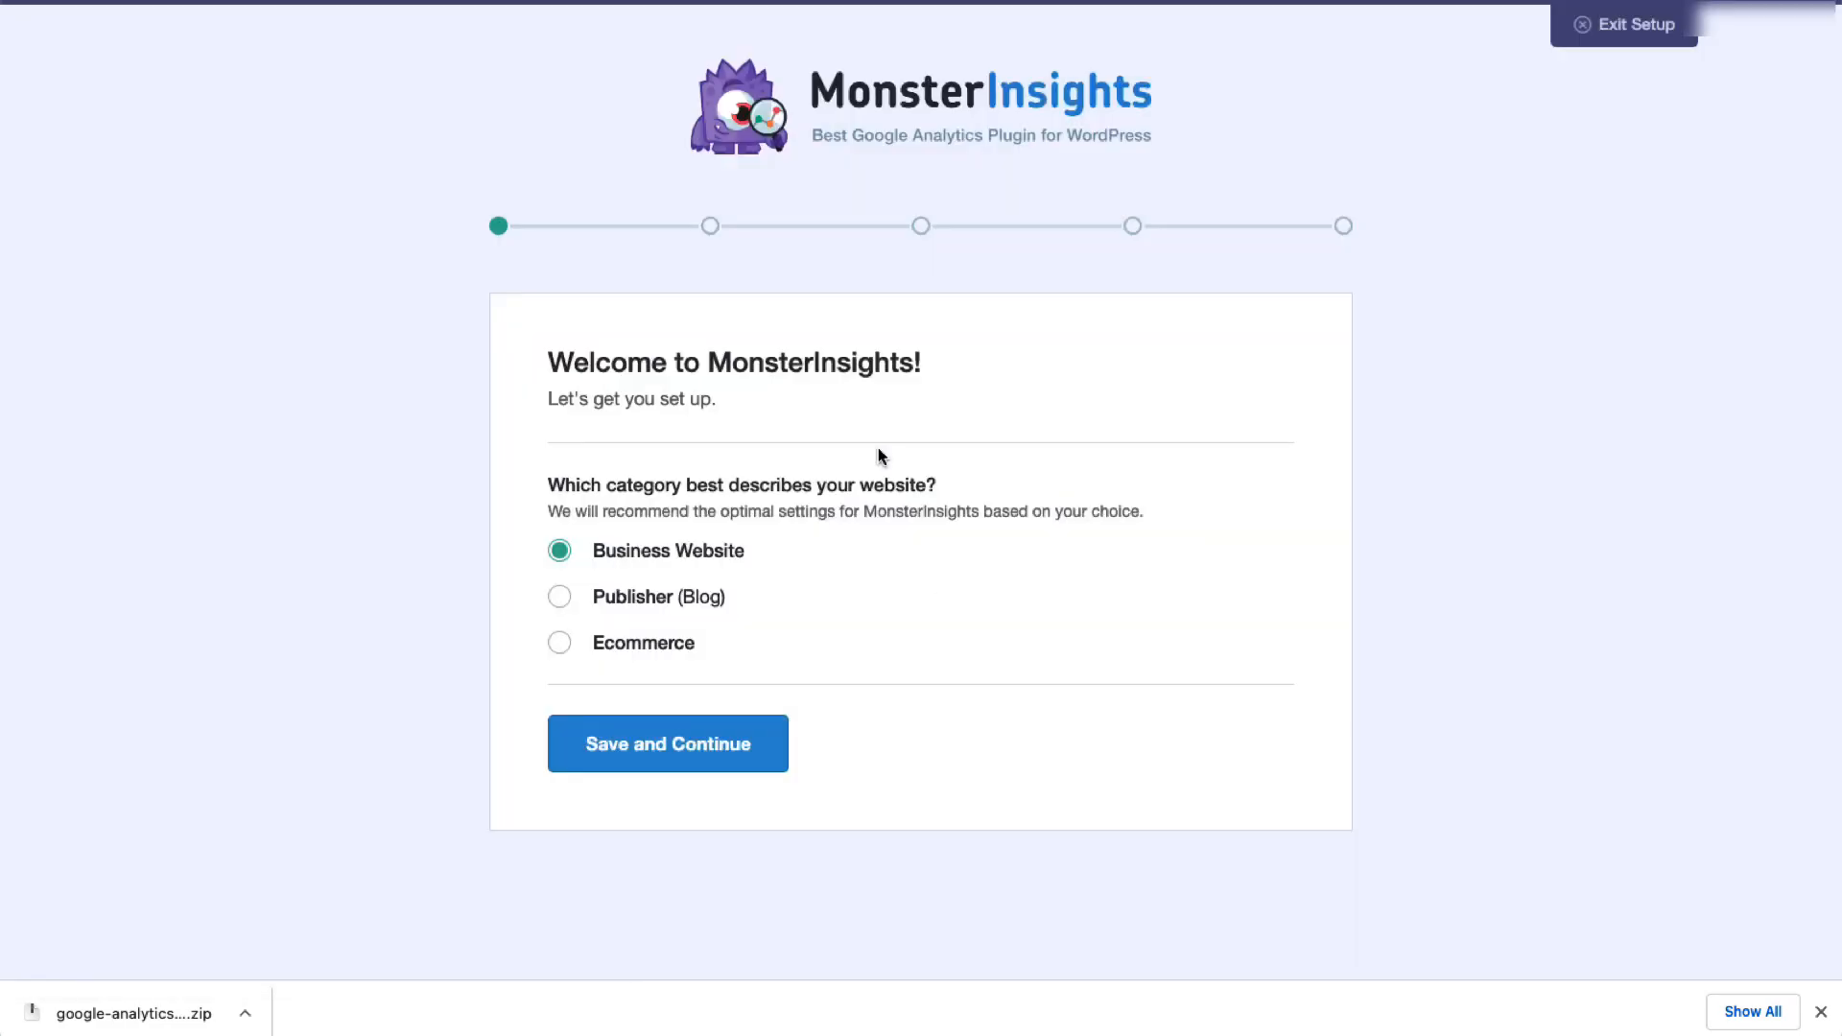
left_click(666, 743)
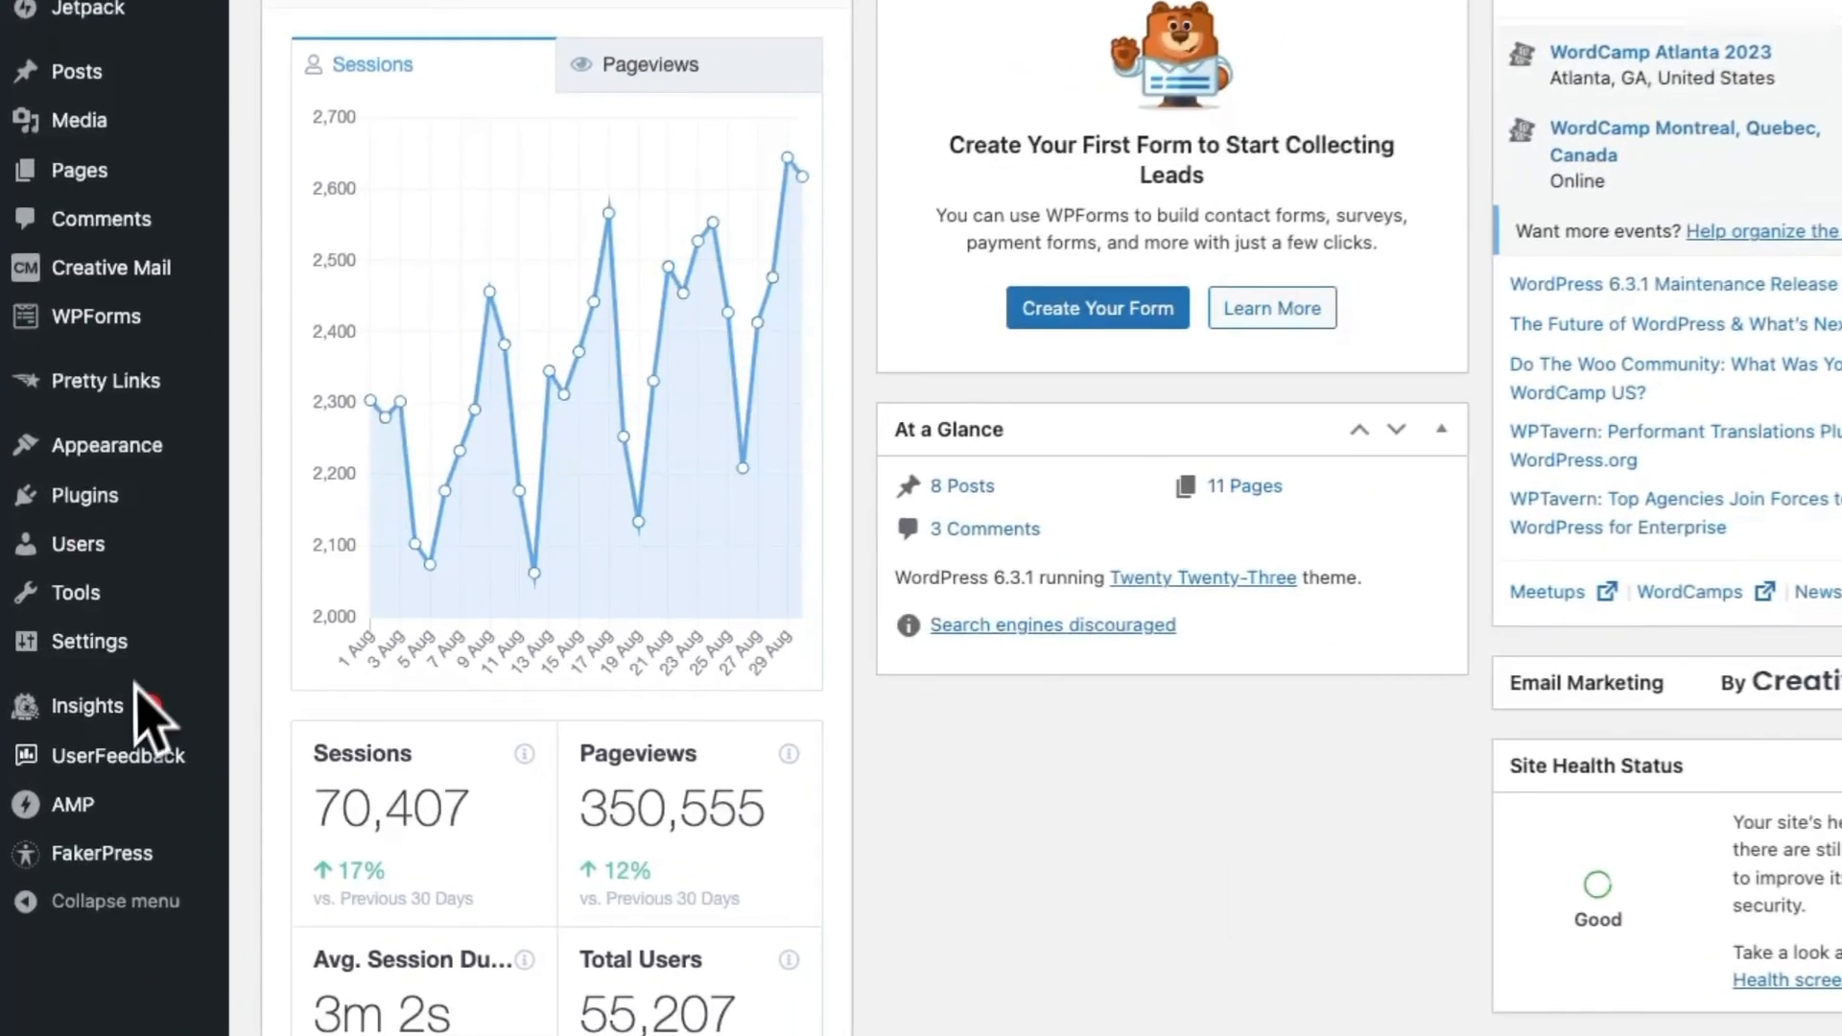
Install the eCommerce addon from the MonsterInsights Insights > Addons page.
left_click(84, 705)
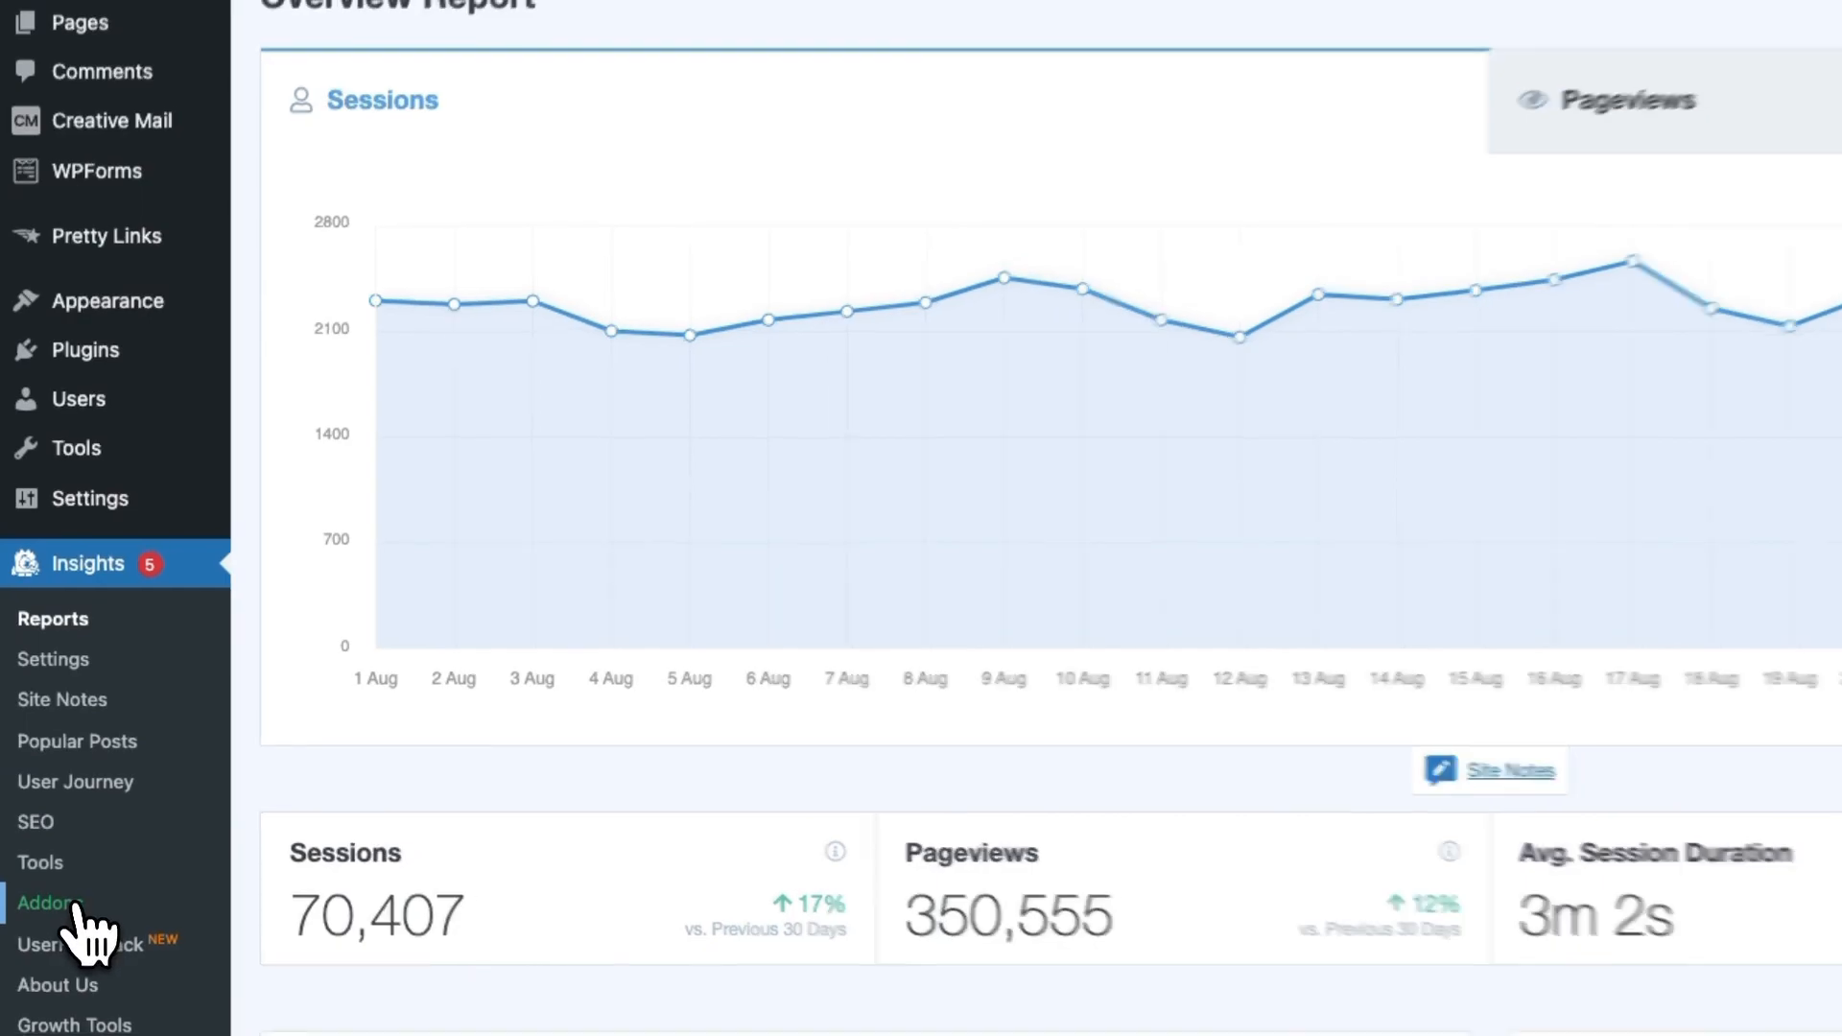
left_click(49, 904)
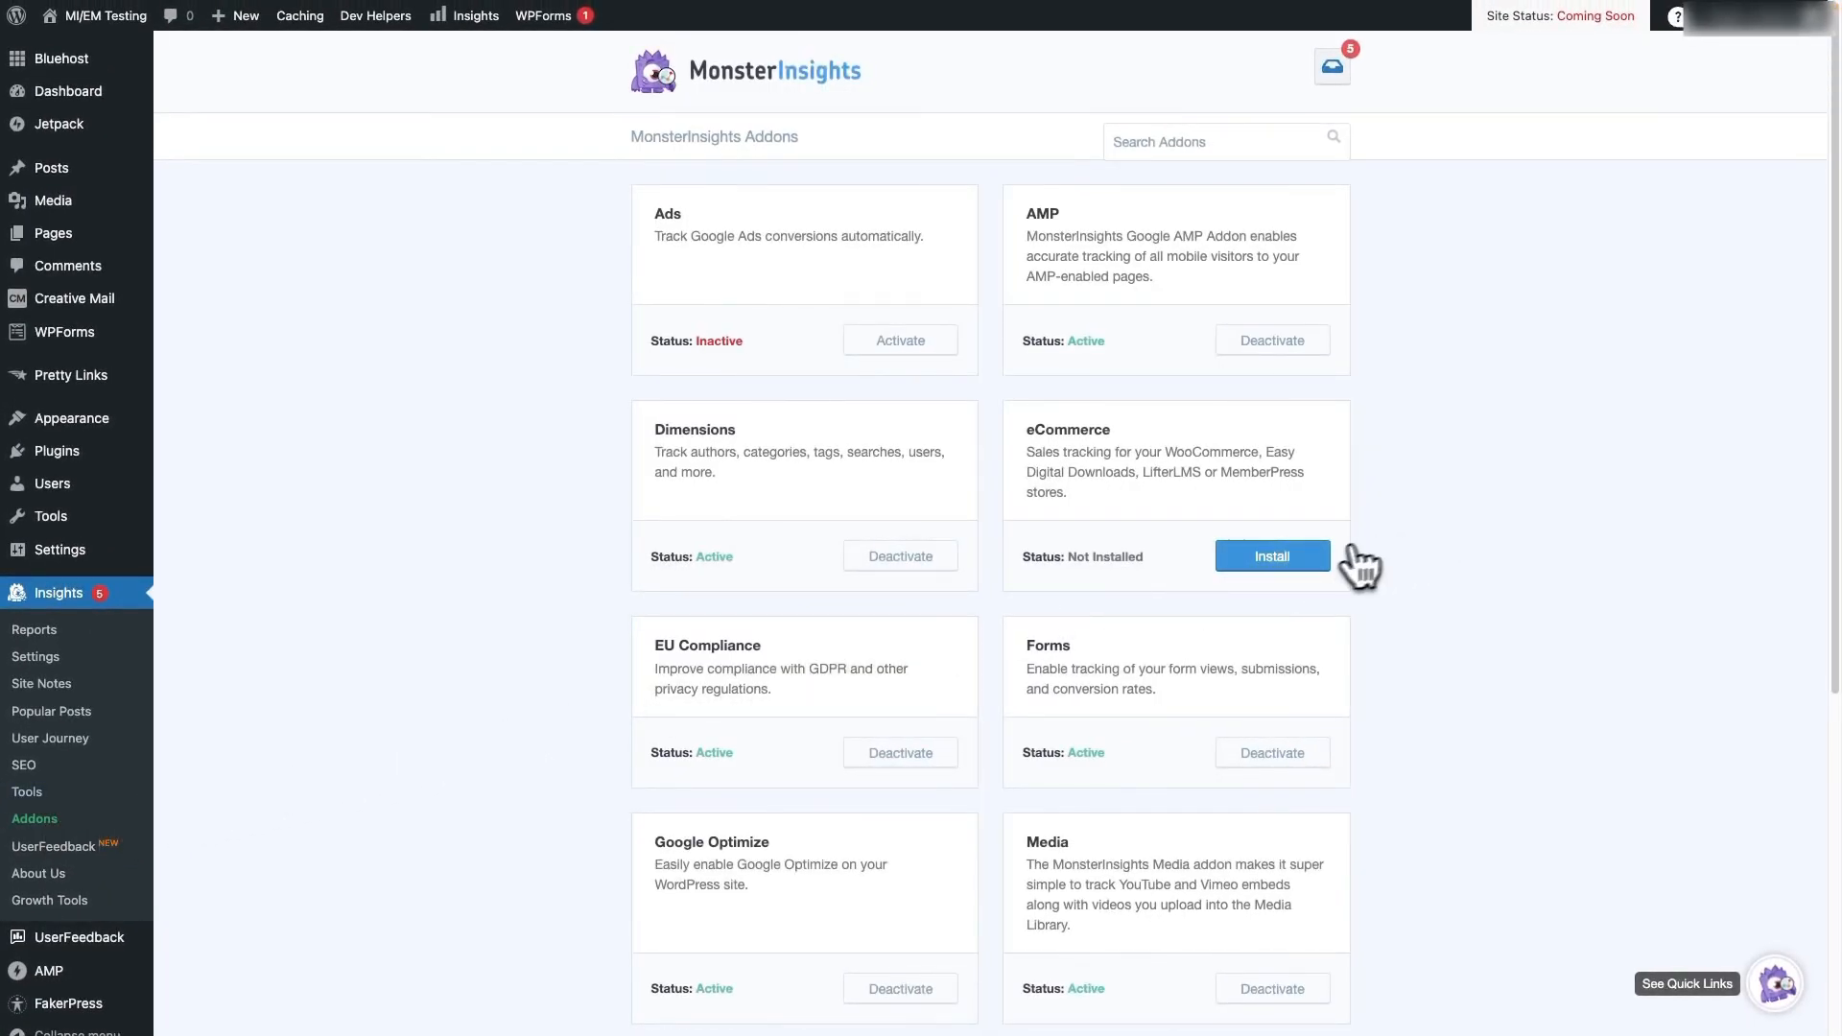
left_click(1271, 556)
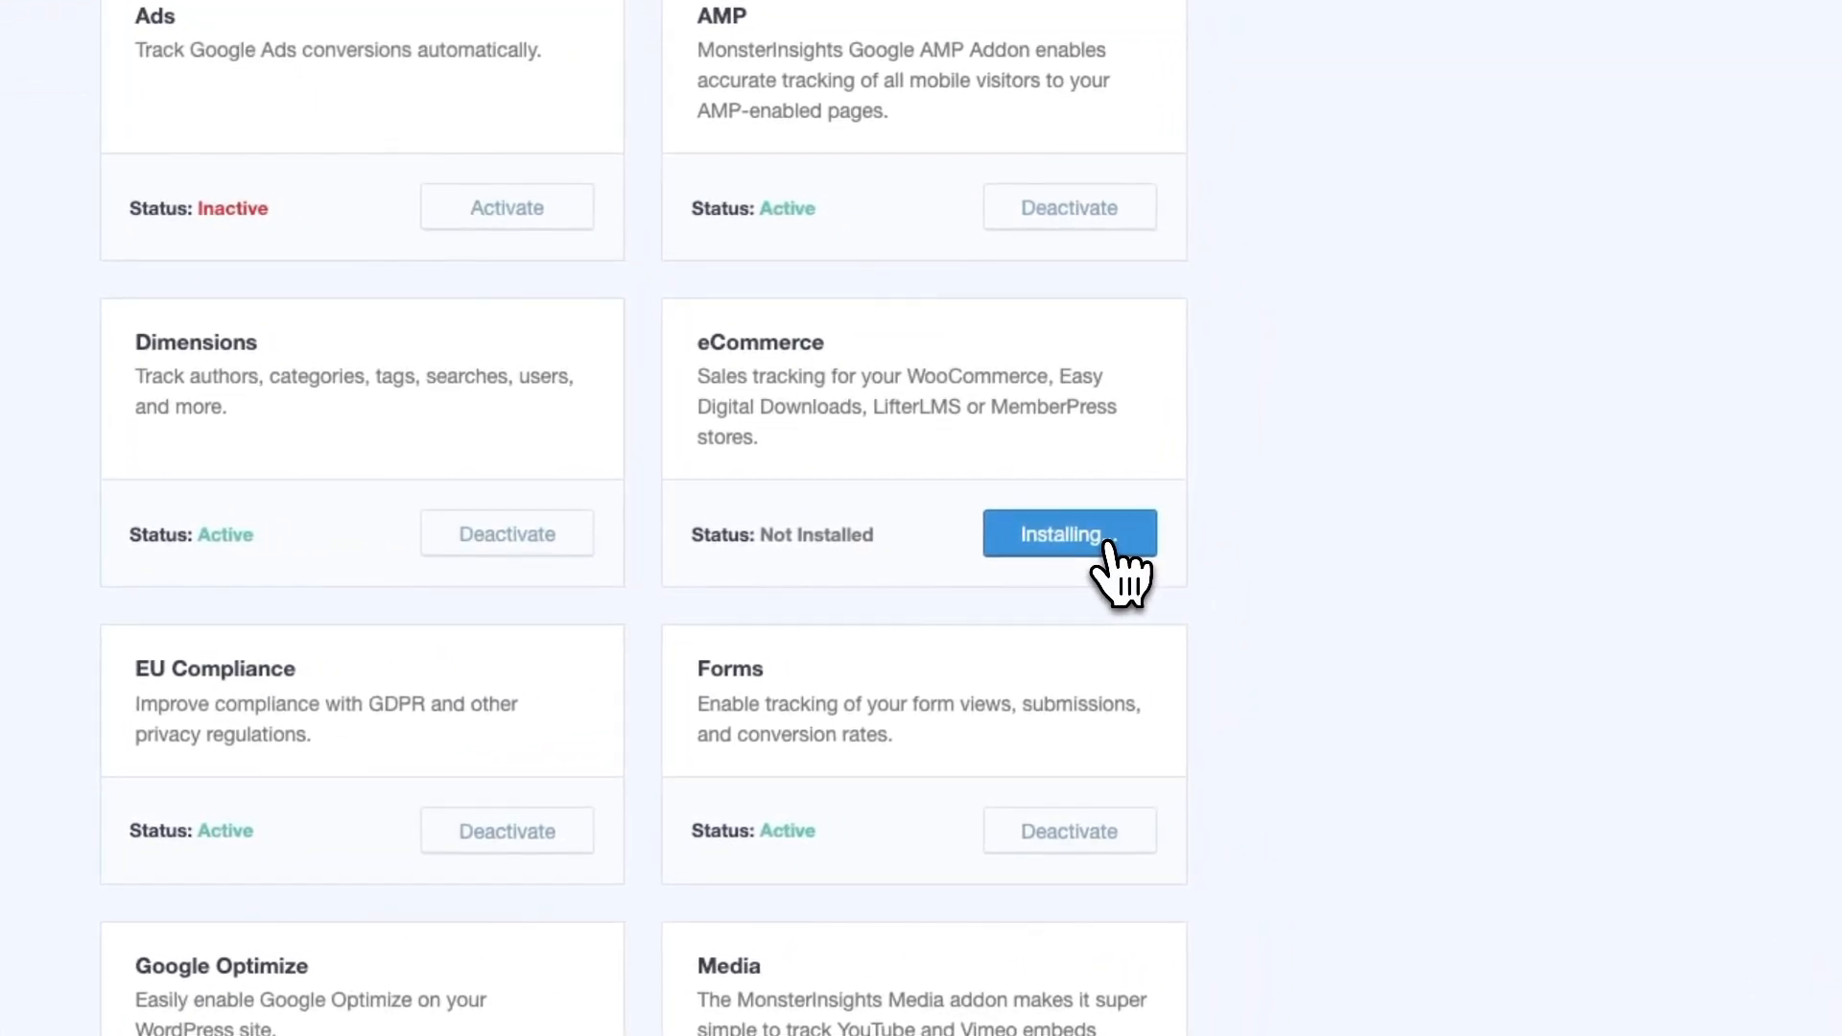
left_click(1068, 534)
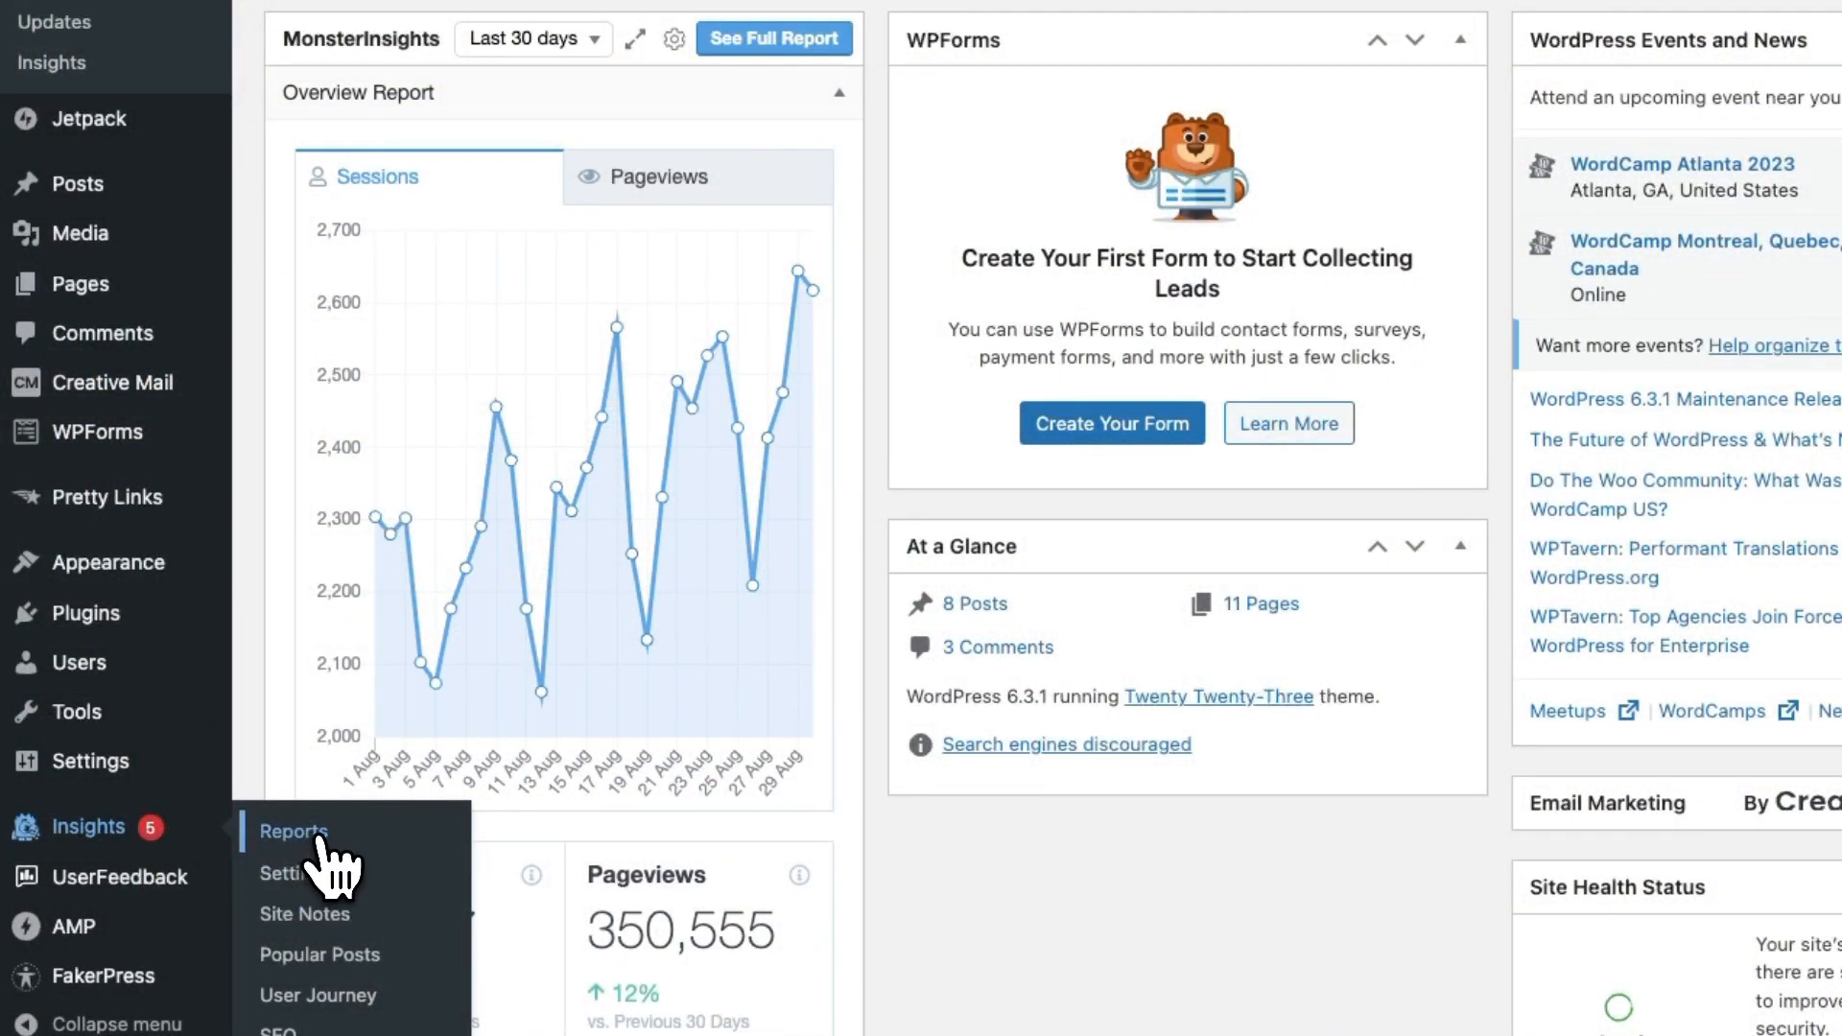
Open the MonsterInsights Overview Report and its eCommerce tab.
left_click(293, 831)
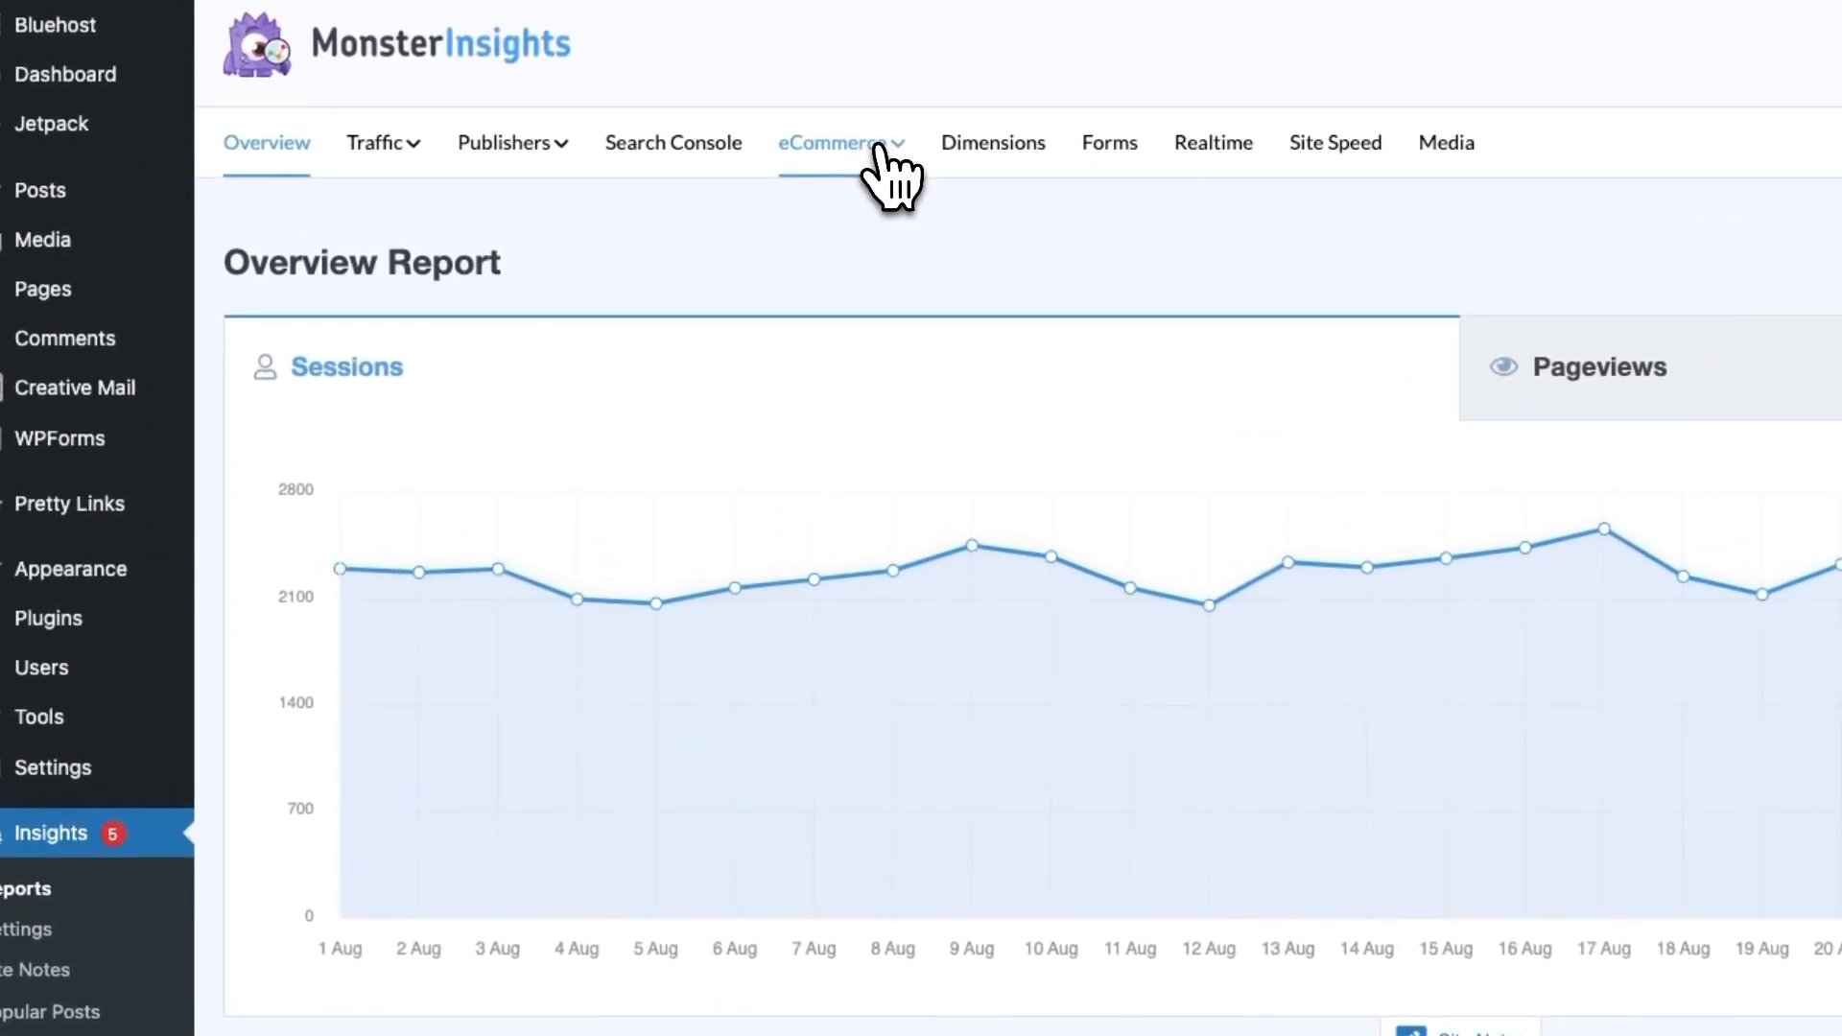
left_click(833, 142)
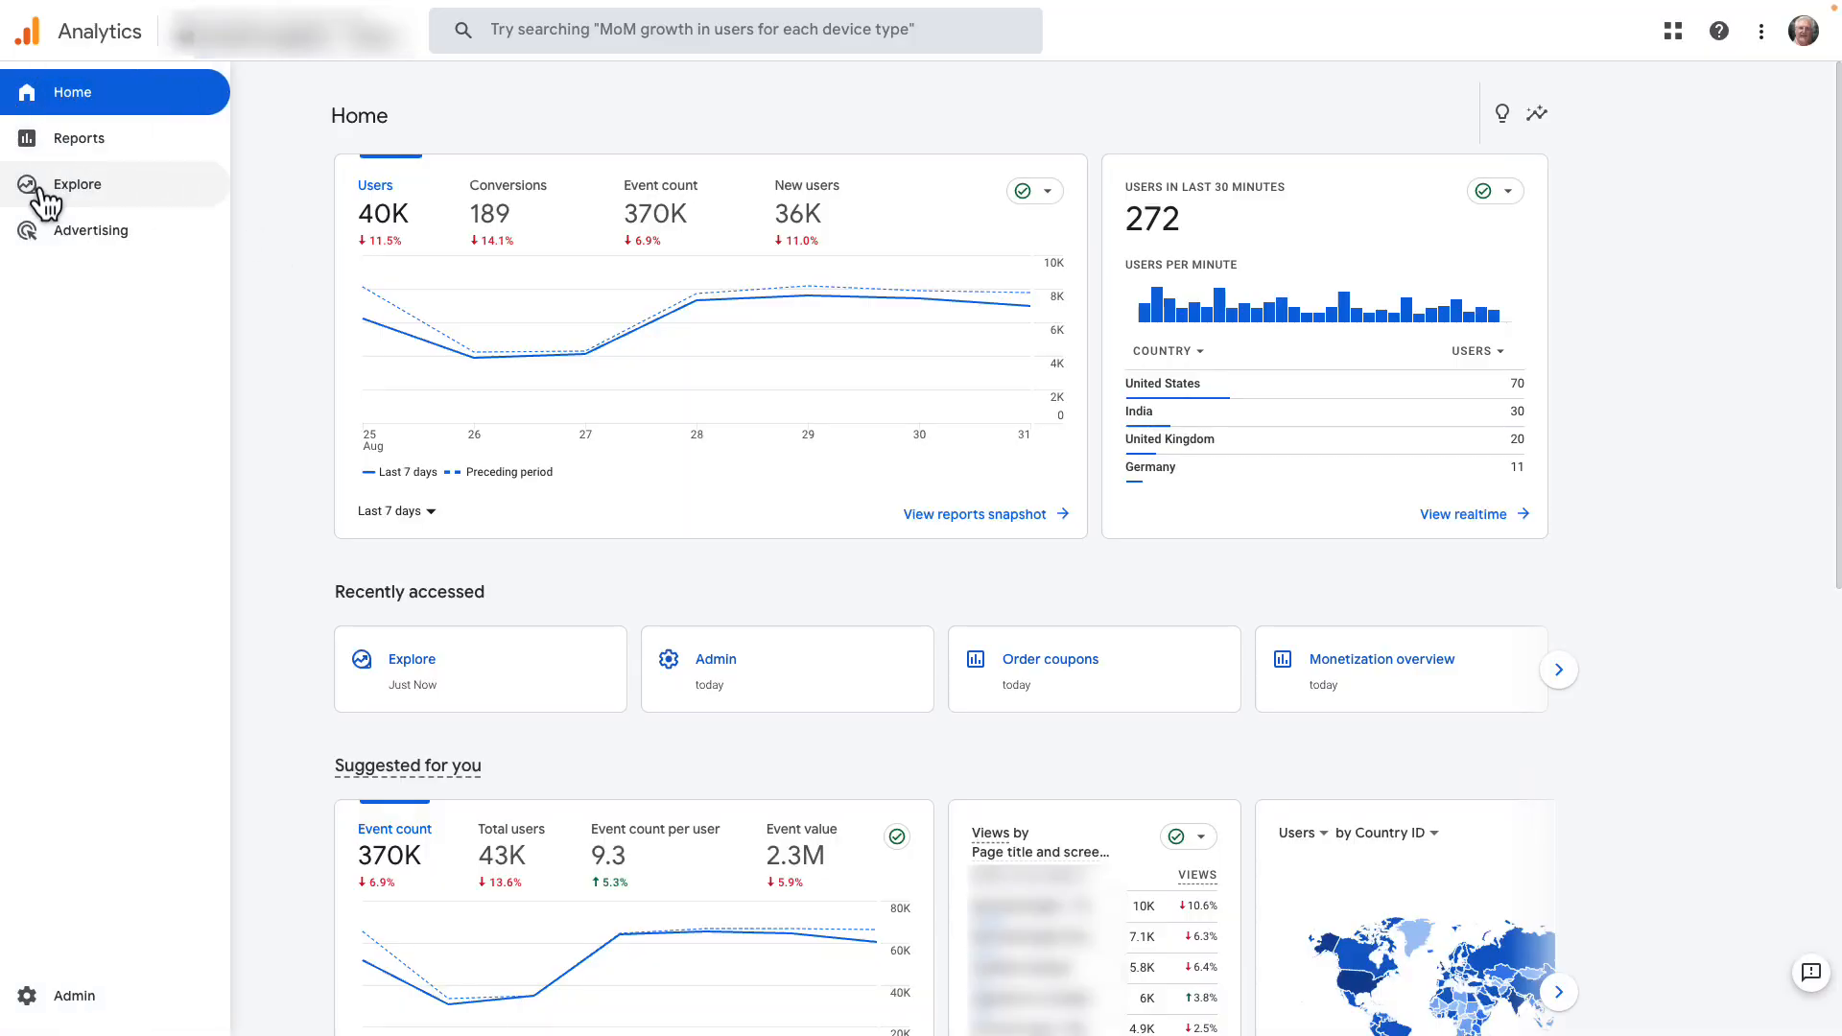
Create a blank exploration named 'Average Purchase Revenue'.
left_click(77, 185)
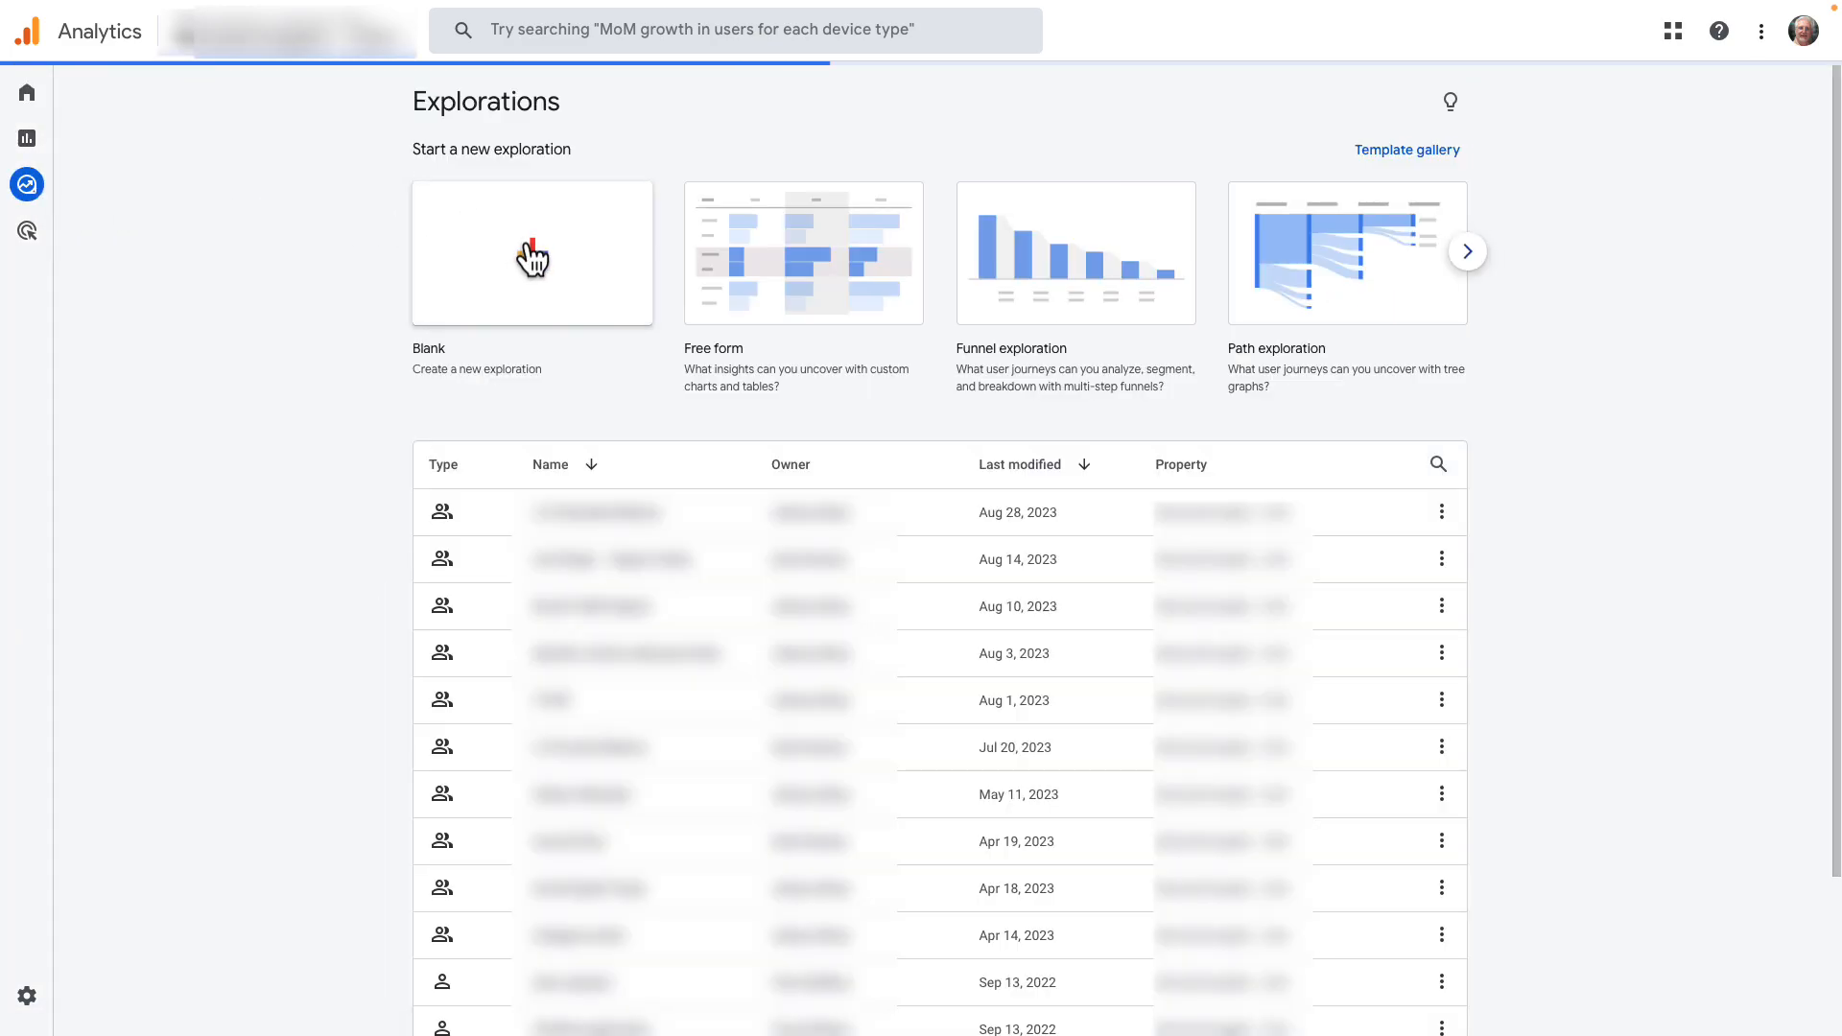
left_click(530, 252)
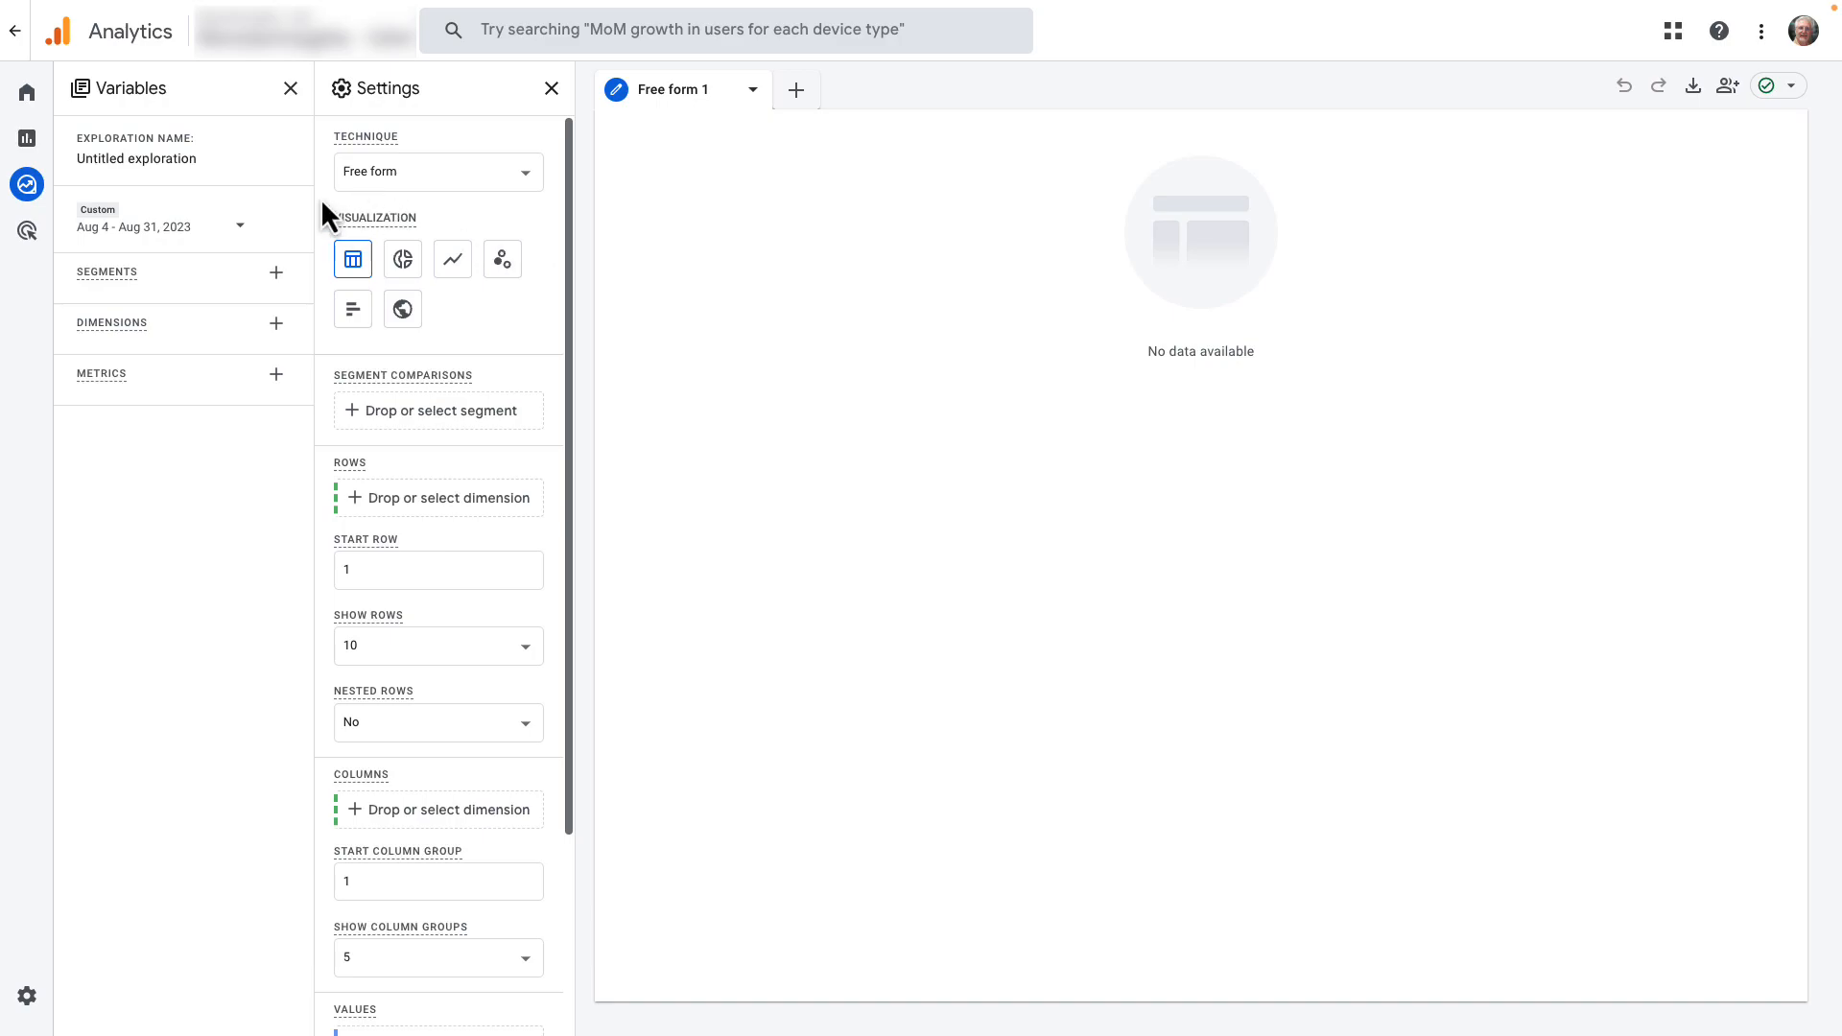
double_click(162, 157)
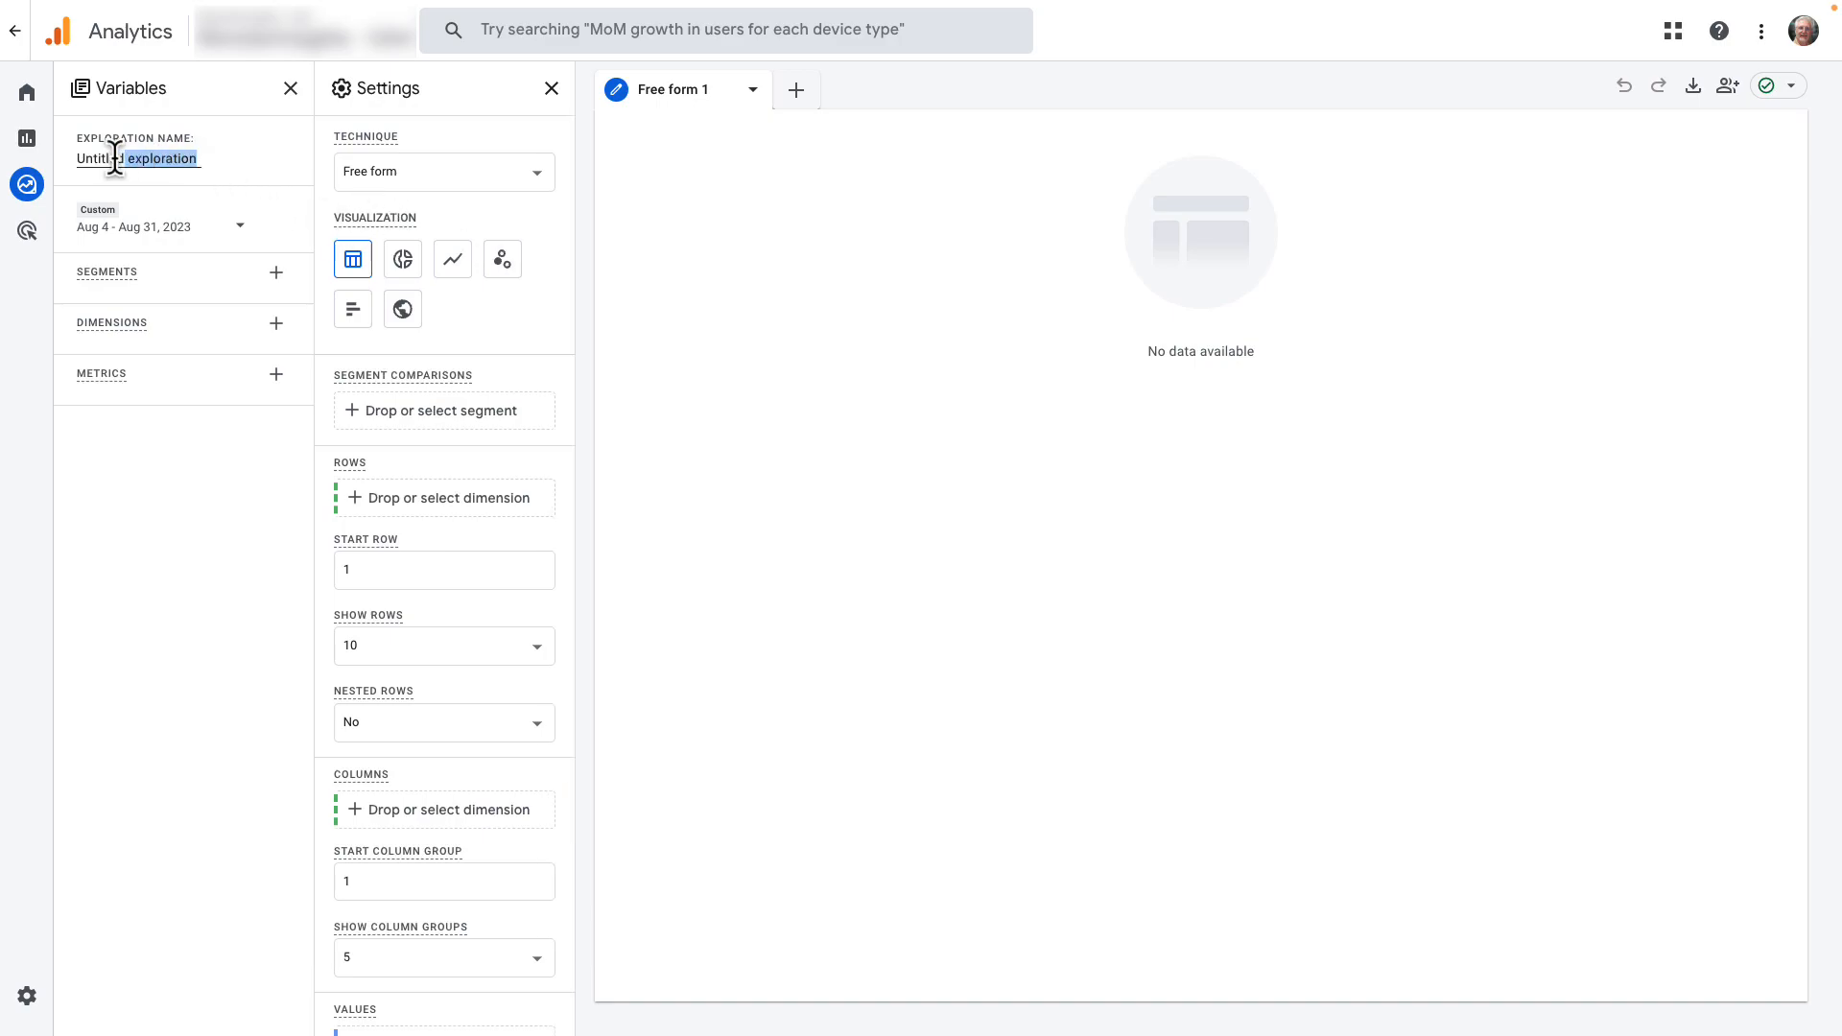
type("Average Purchase Revenue")
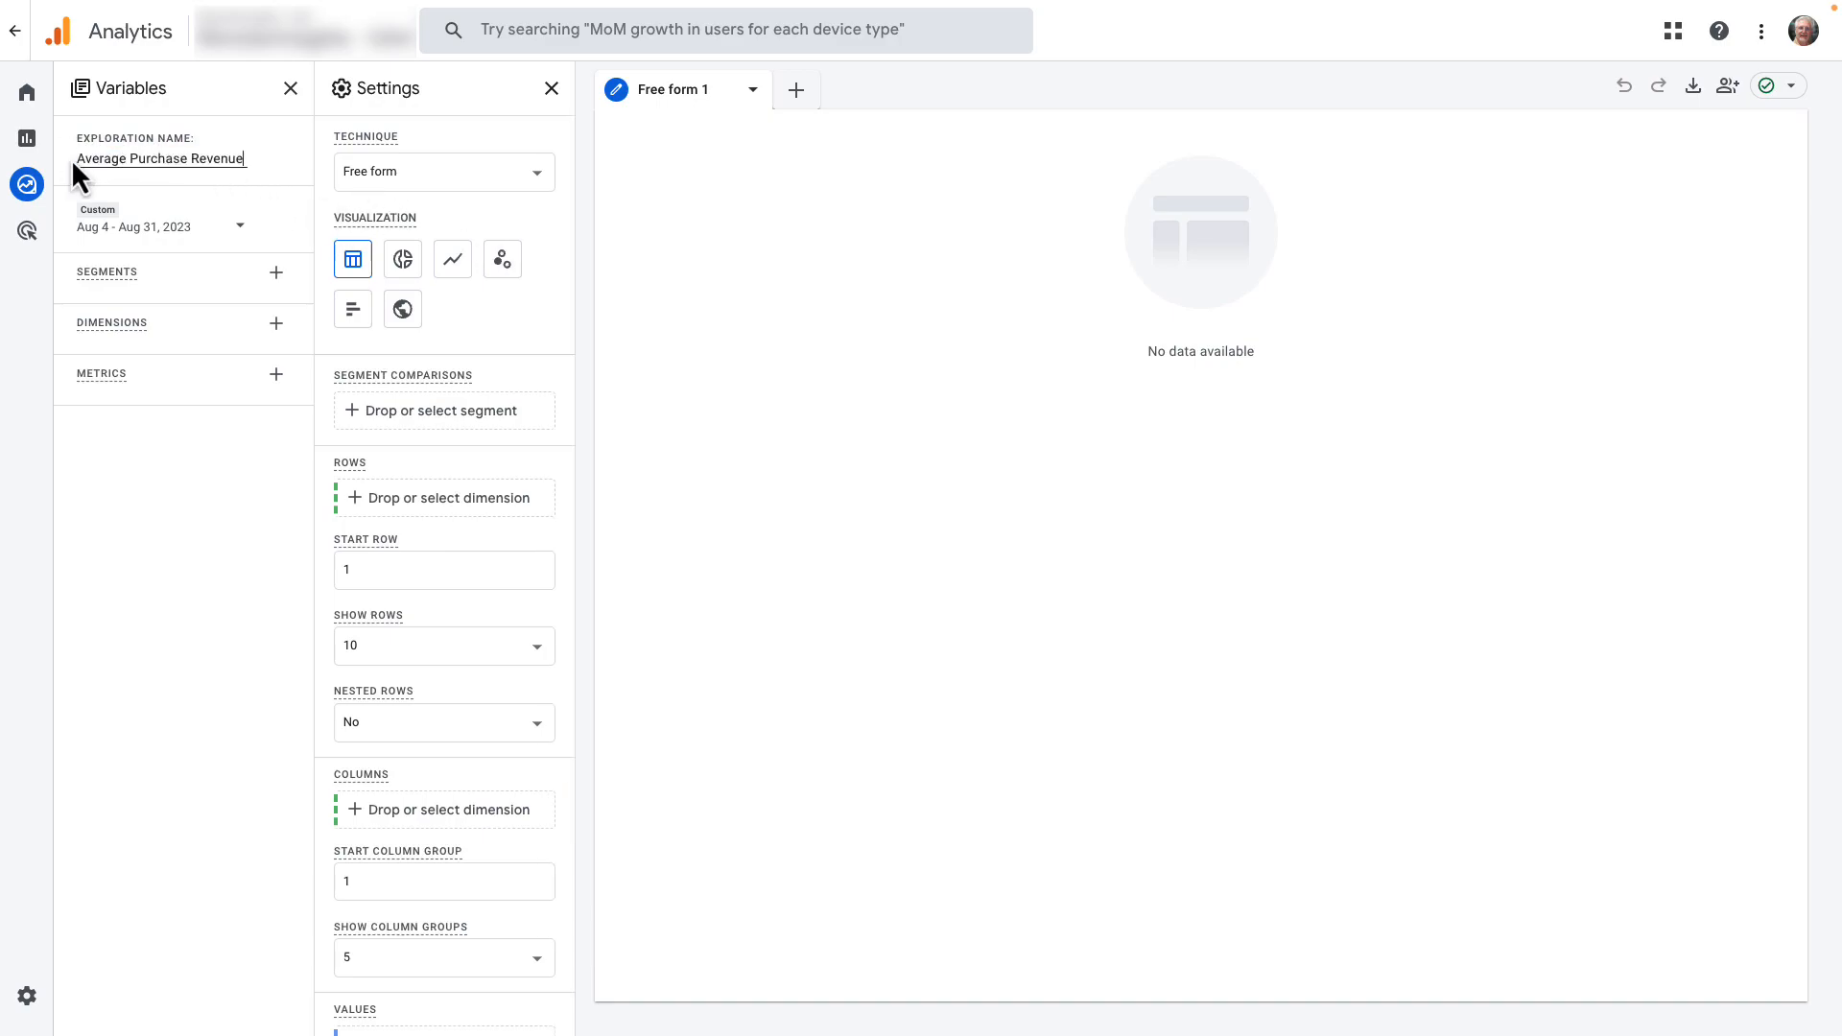
mouse_move(279, 341)
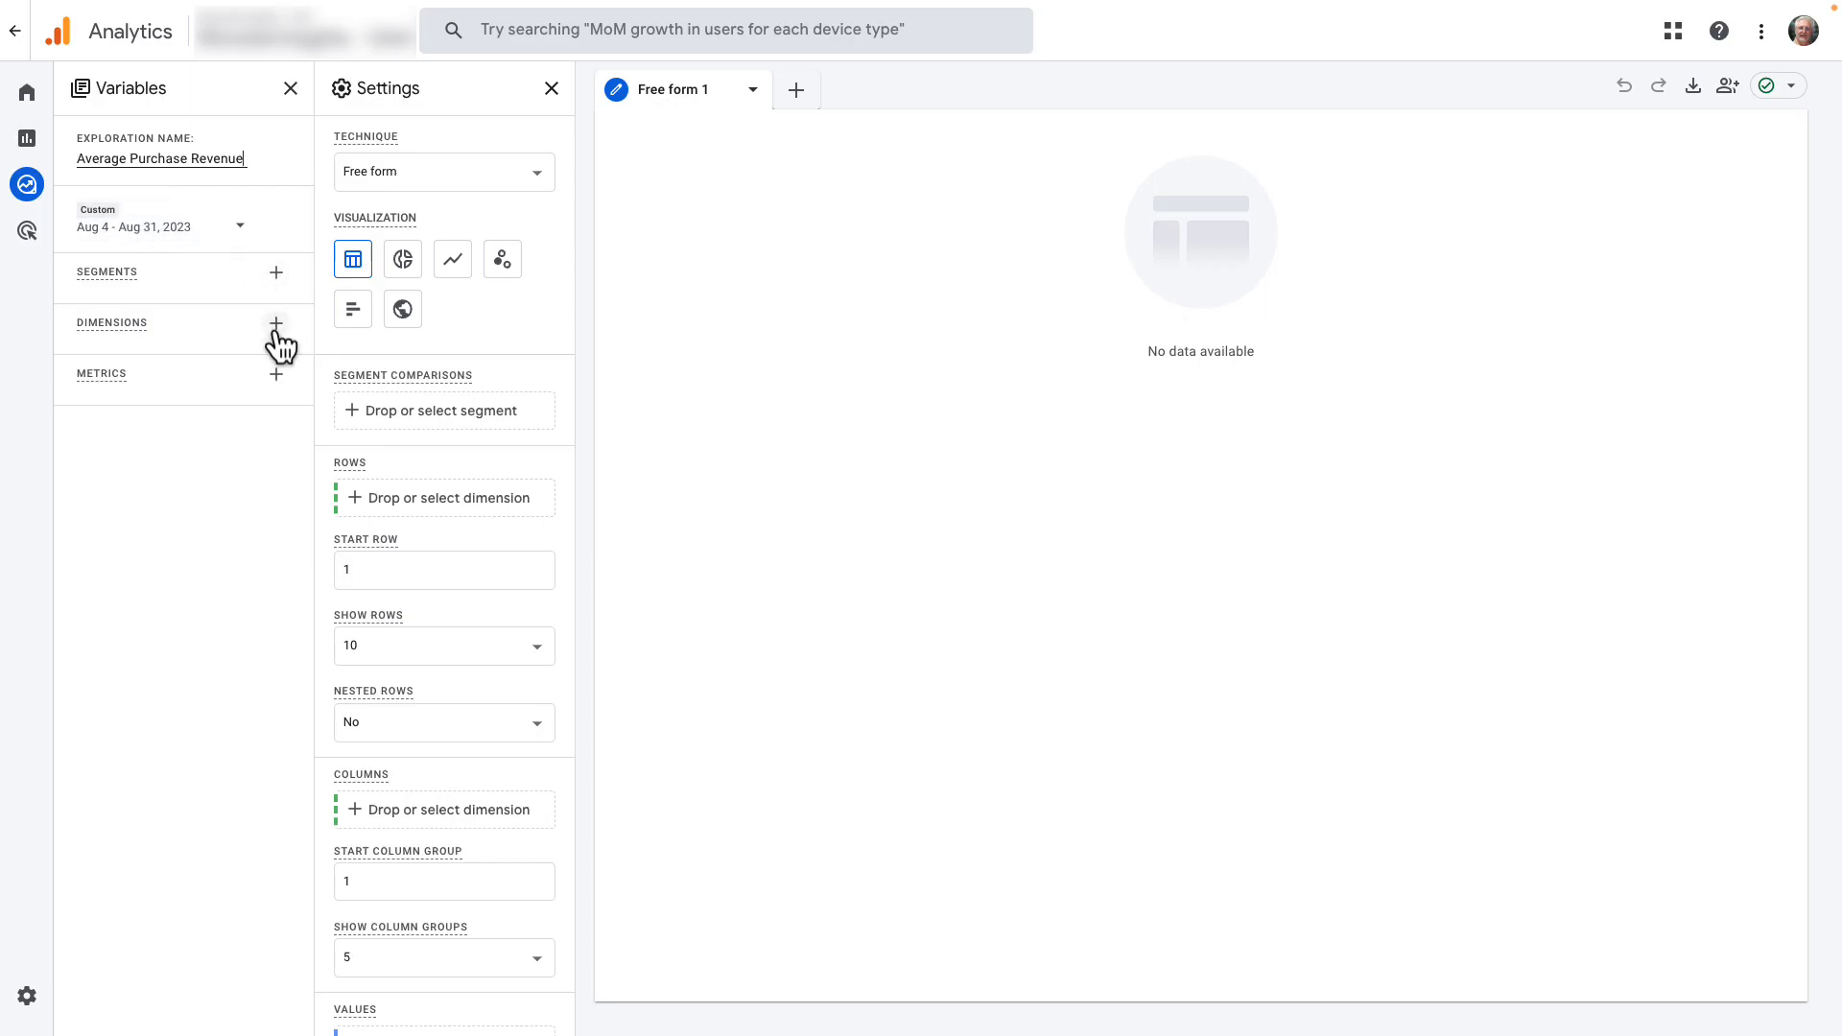
Add Device category, Session source / medium, City and Session campaign dimensions.
left_click(276, 326)
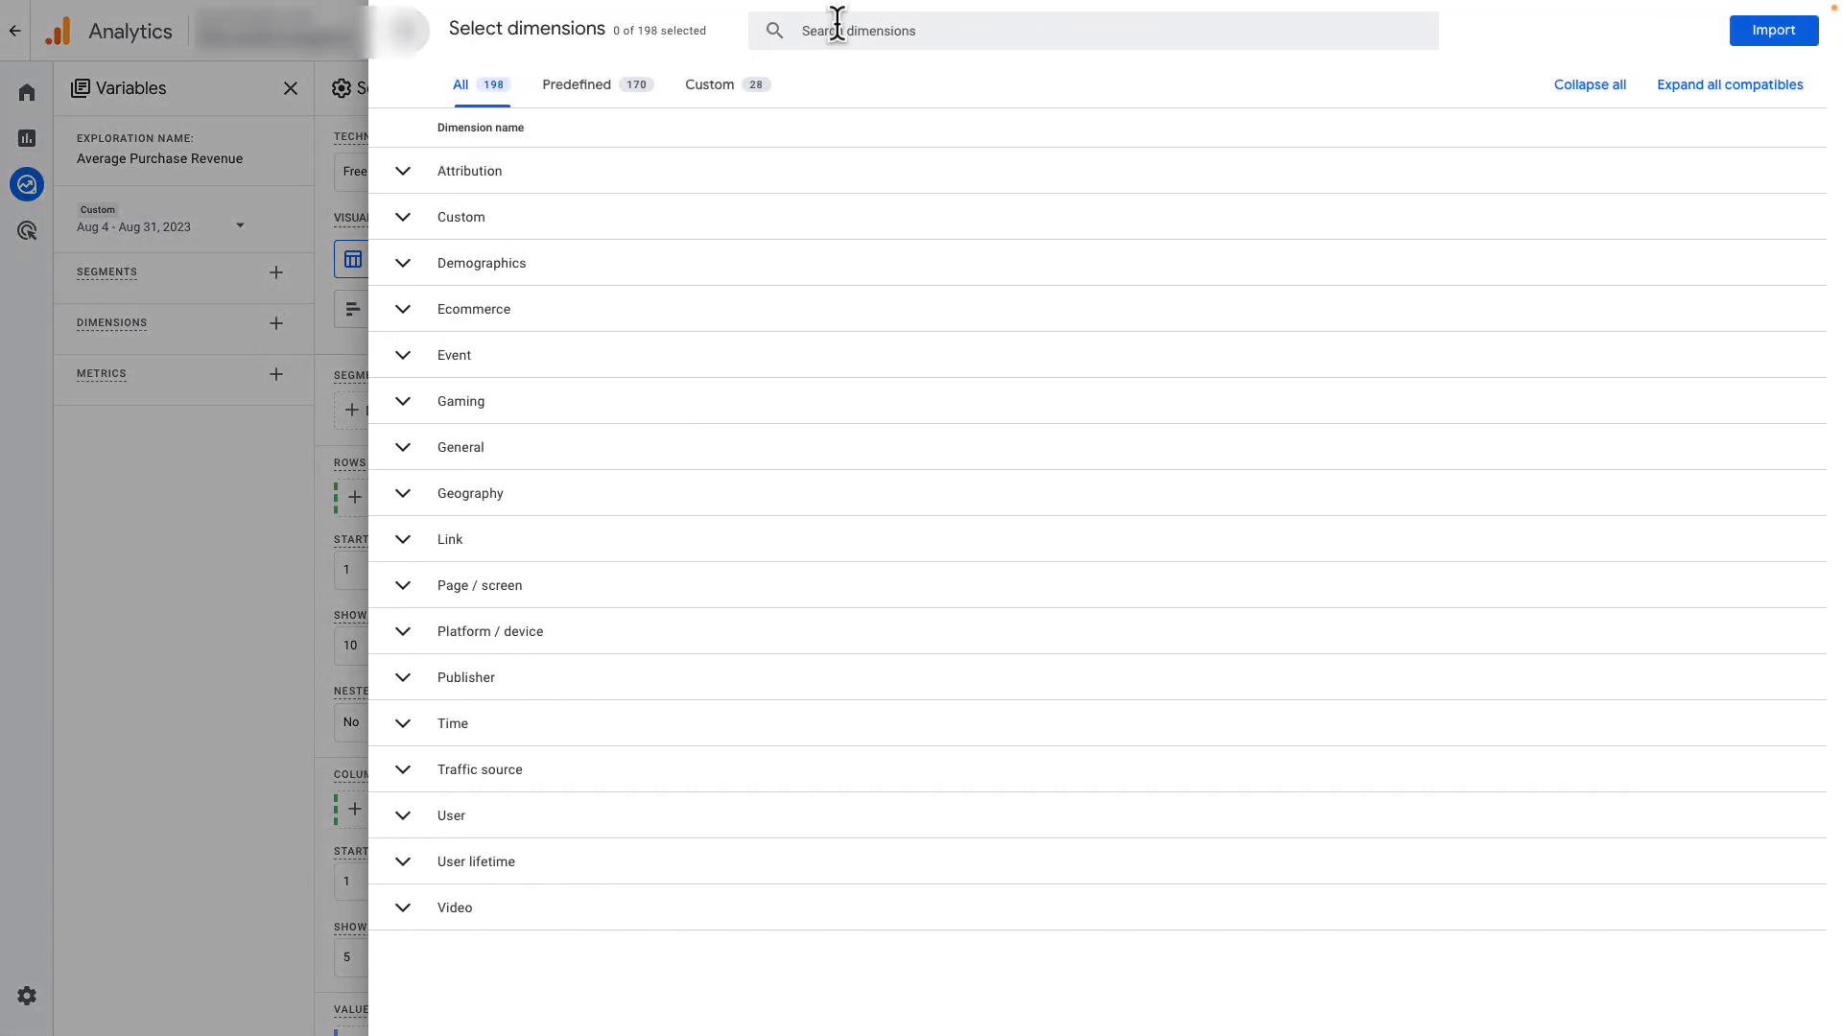
type("Device Cat")
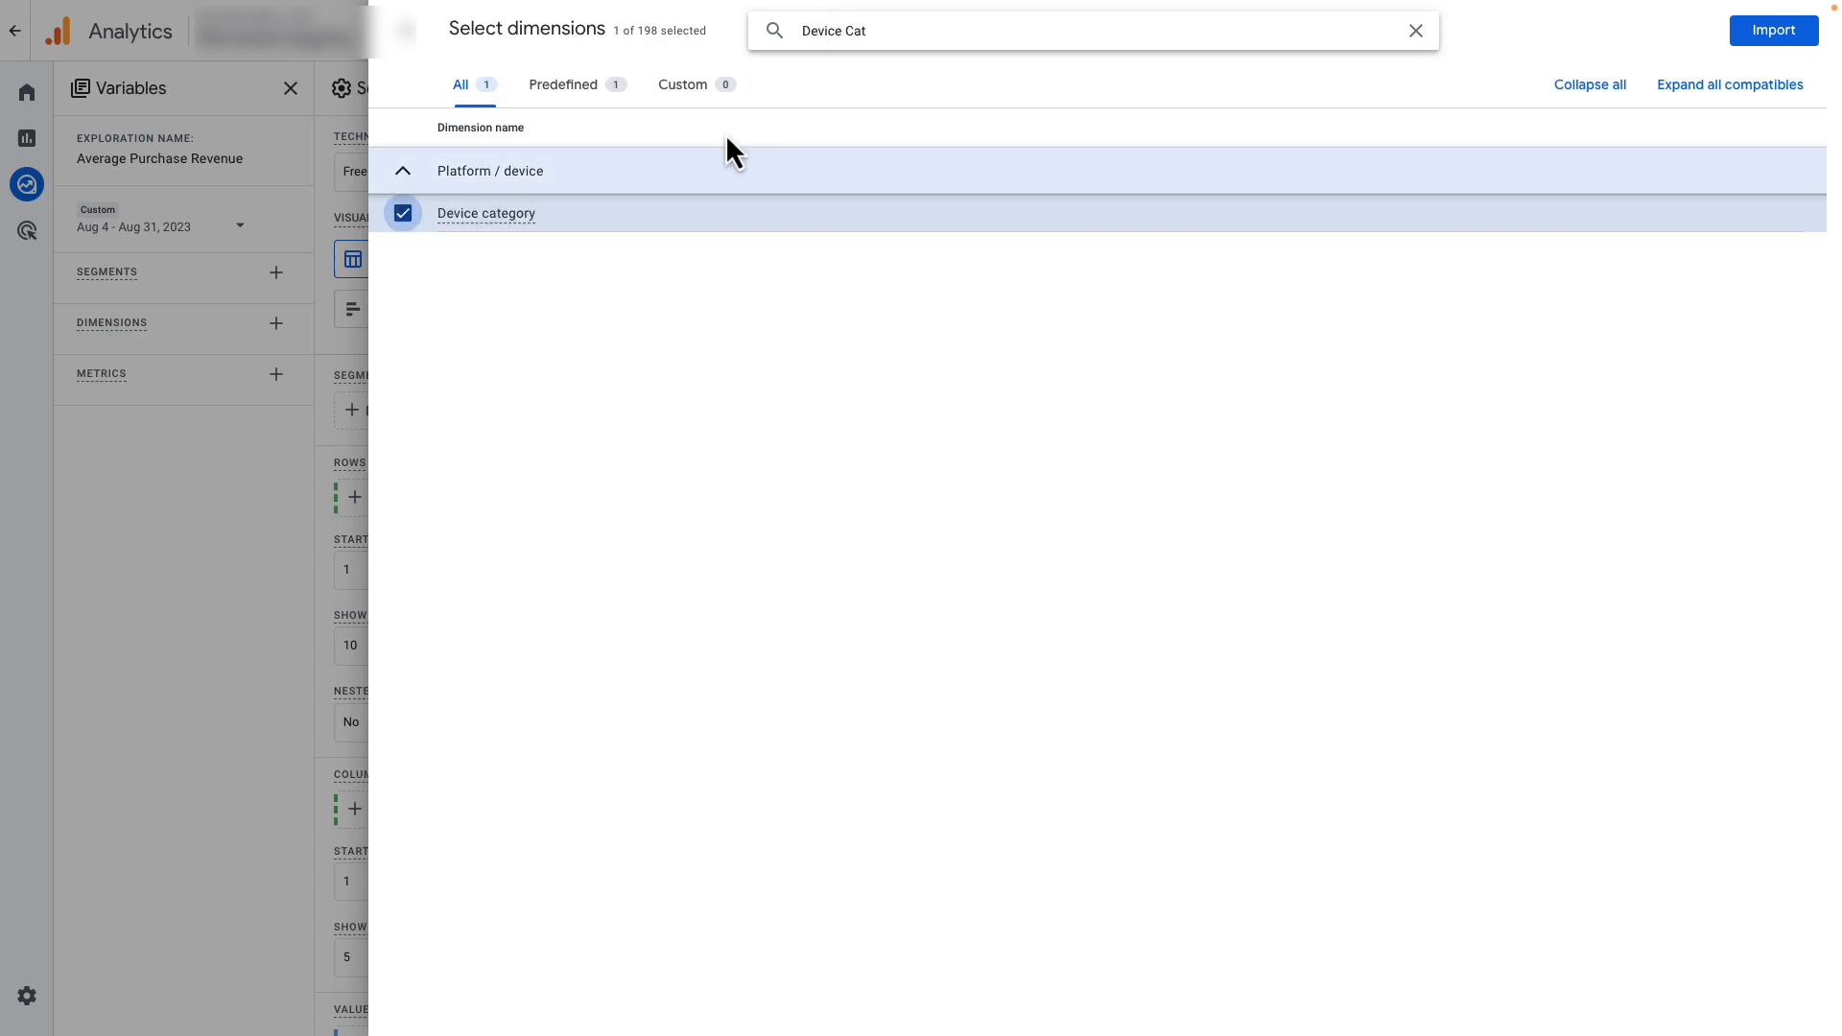
type("Session")
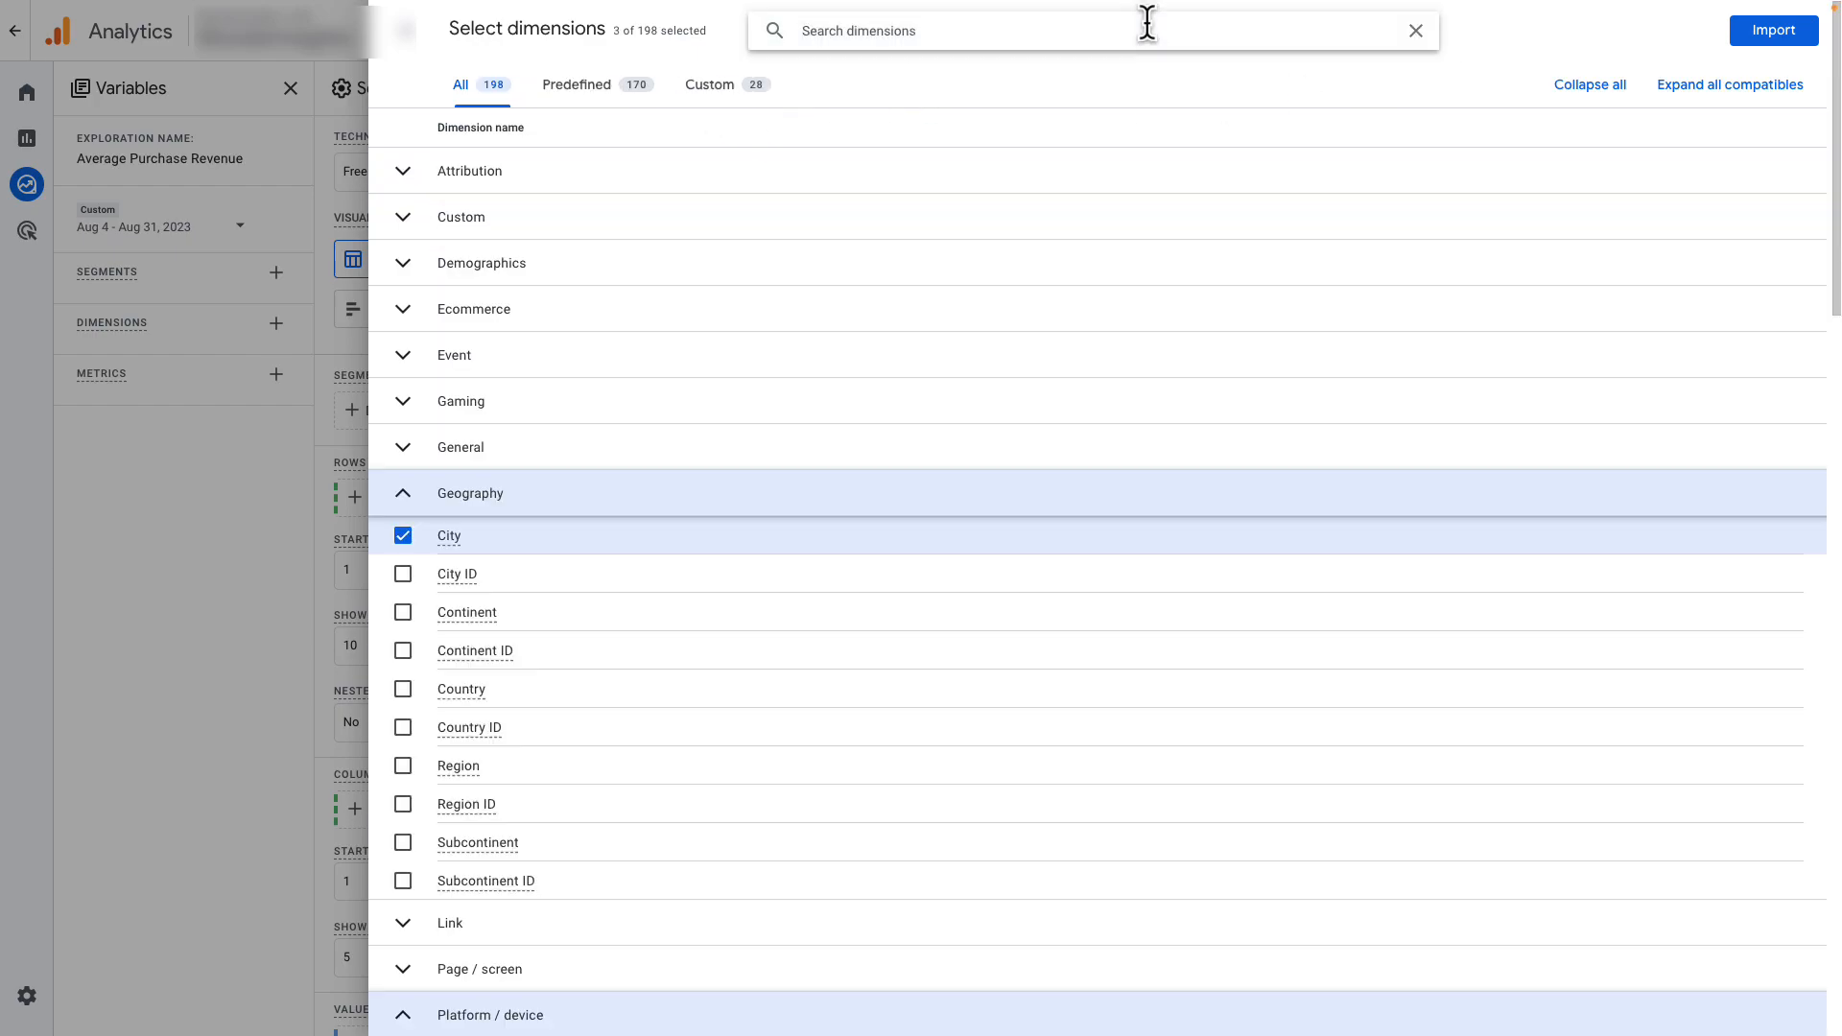
type("Session Camp")
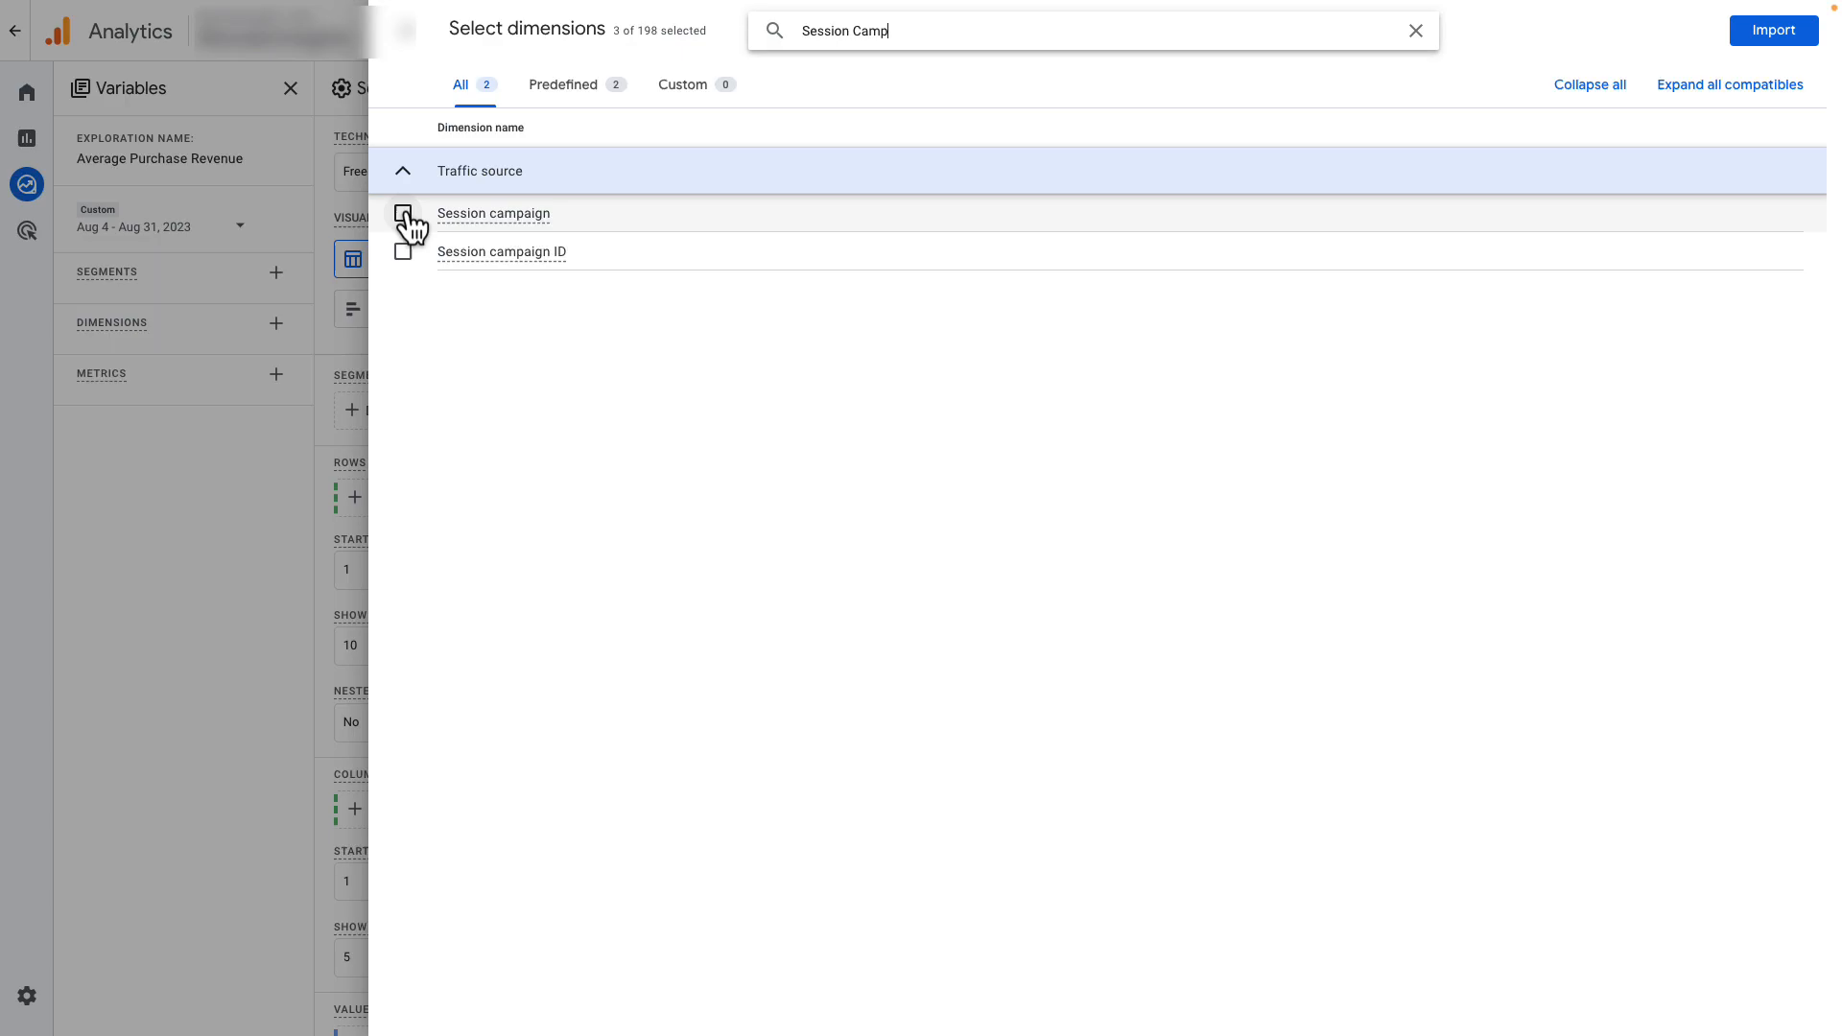
left_click(409, 221)
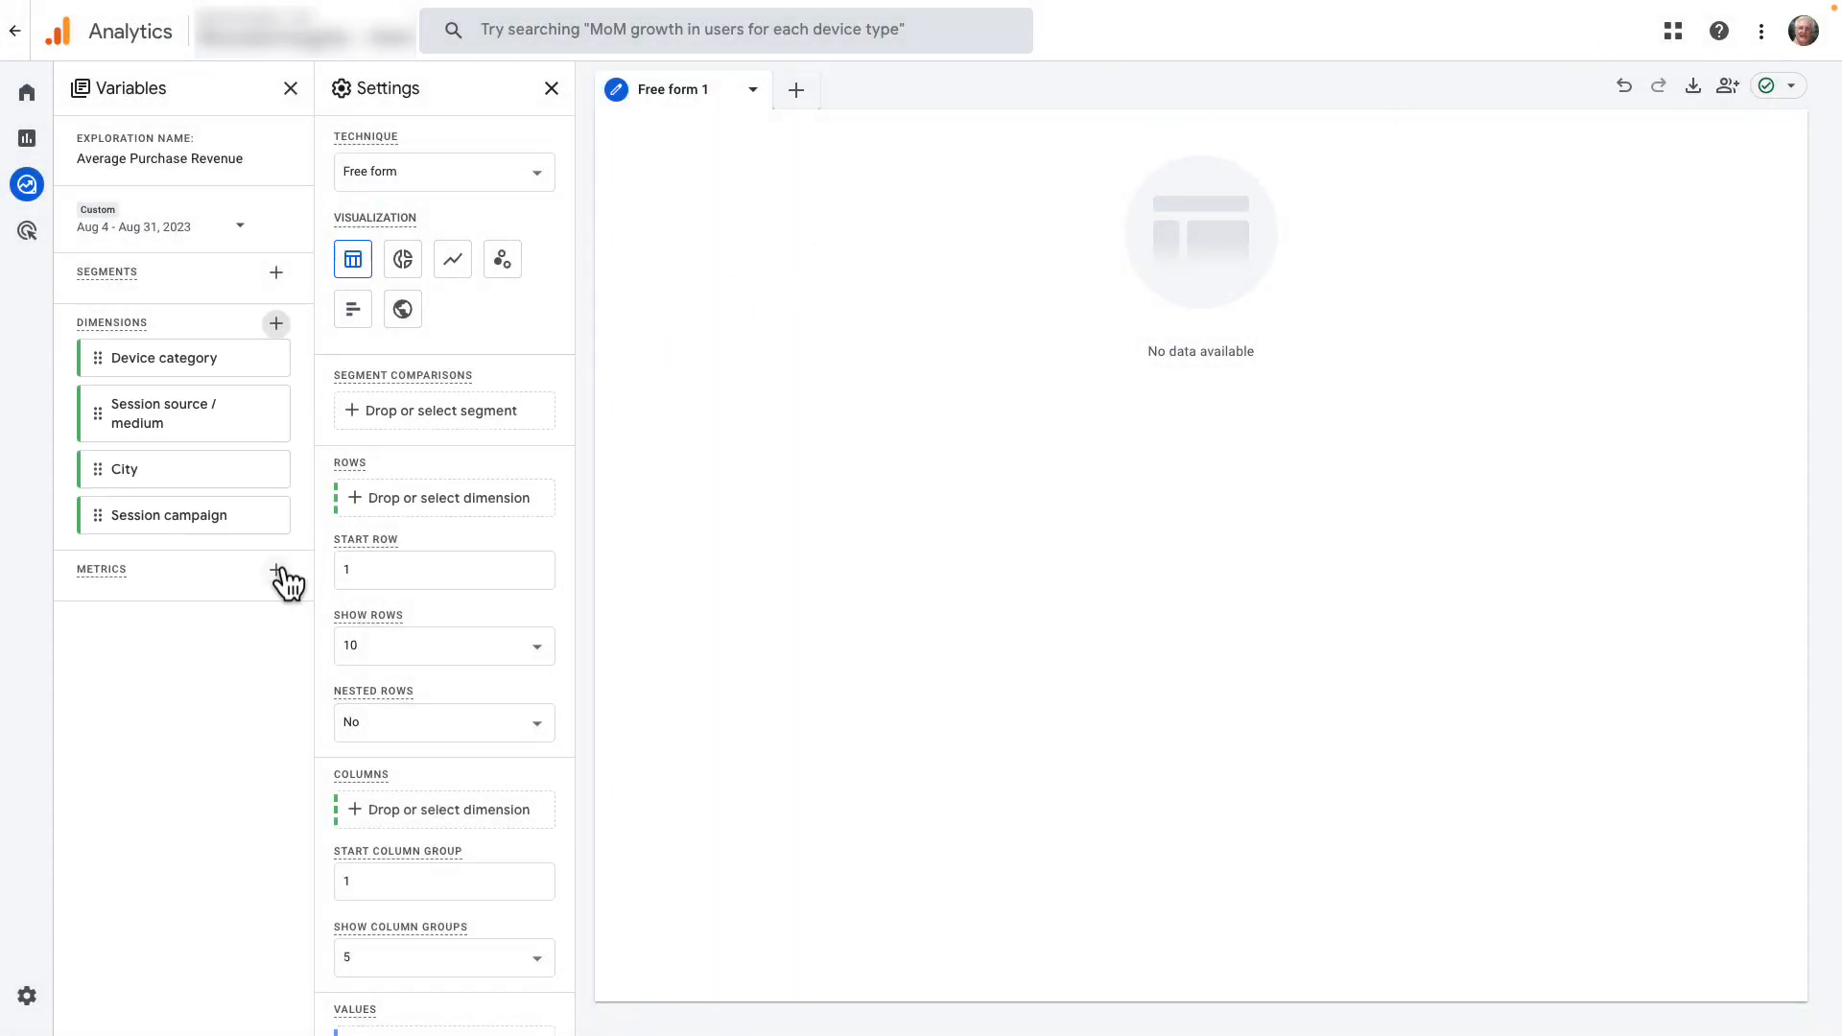
Import Average purchase revenue, with Session source / medium as rows and the metric as values.
left_click(276, 570)
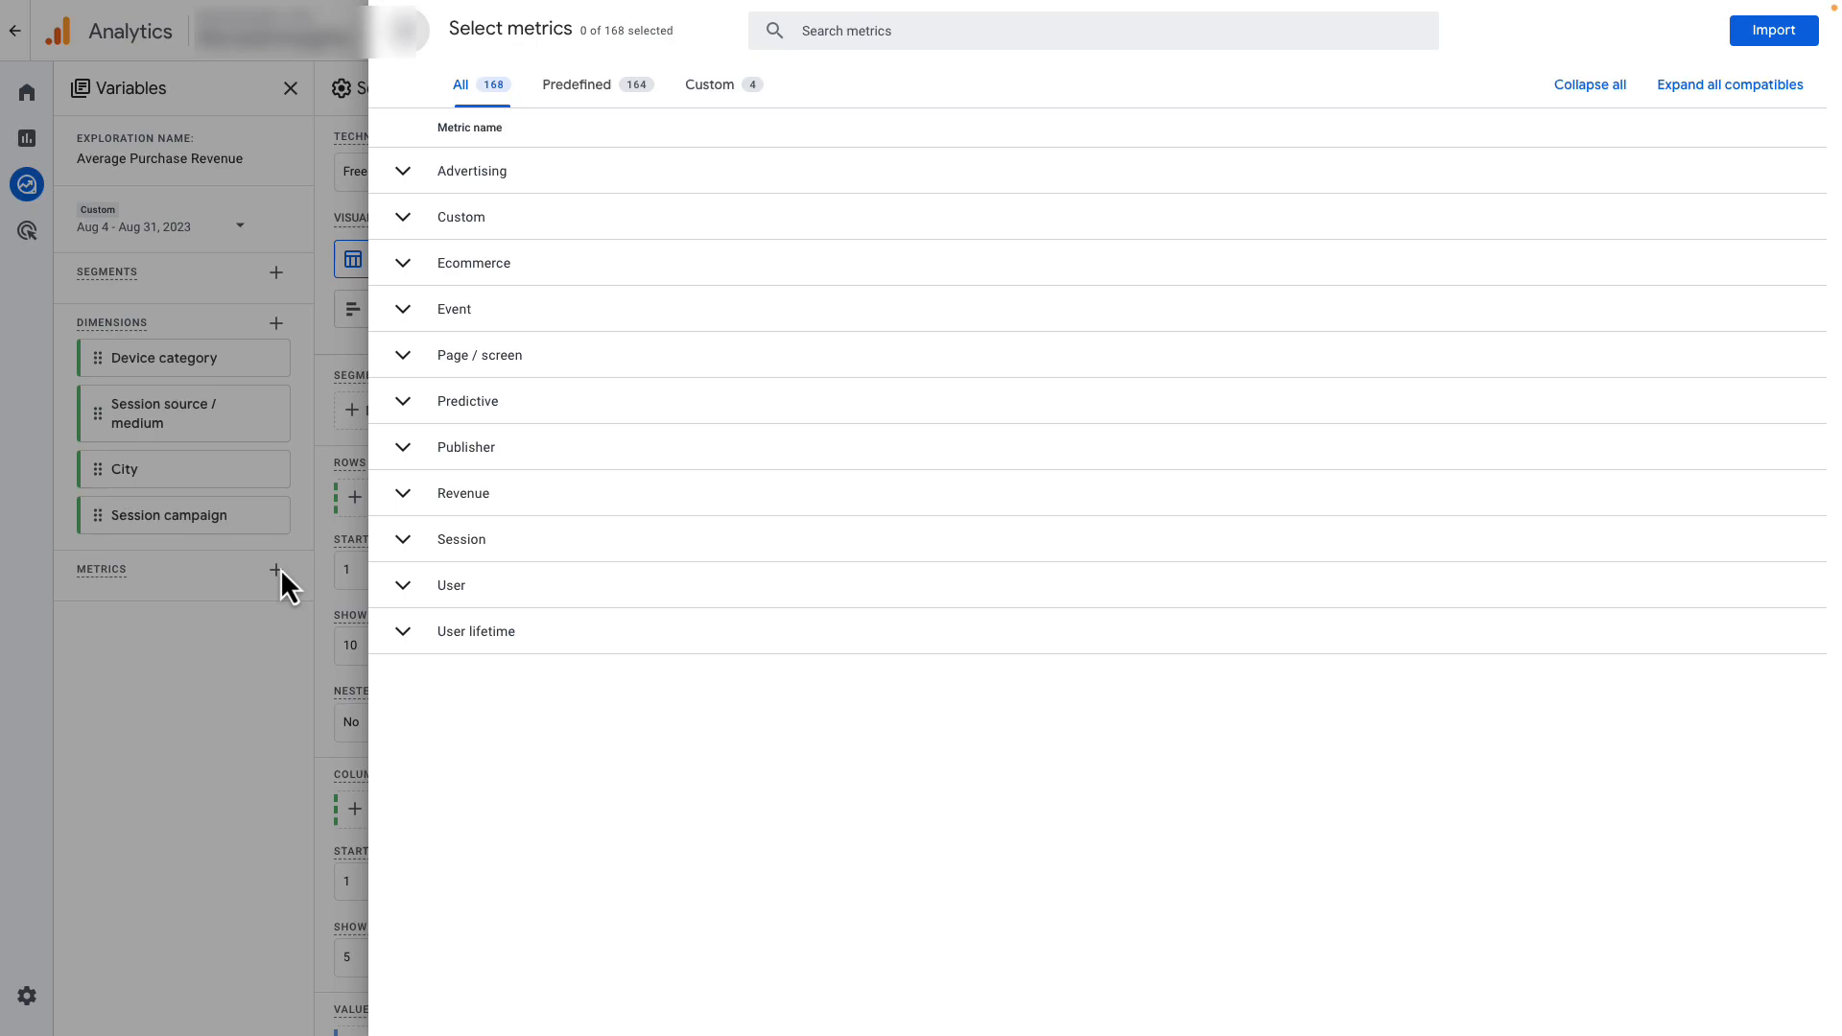
type("aver")
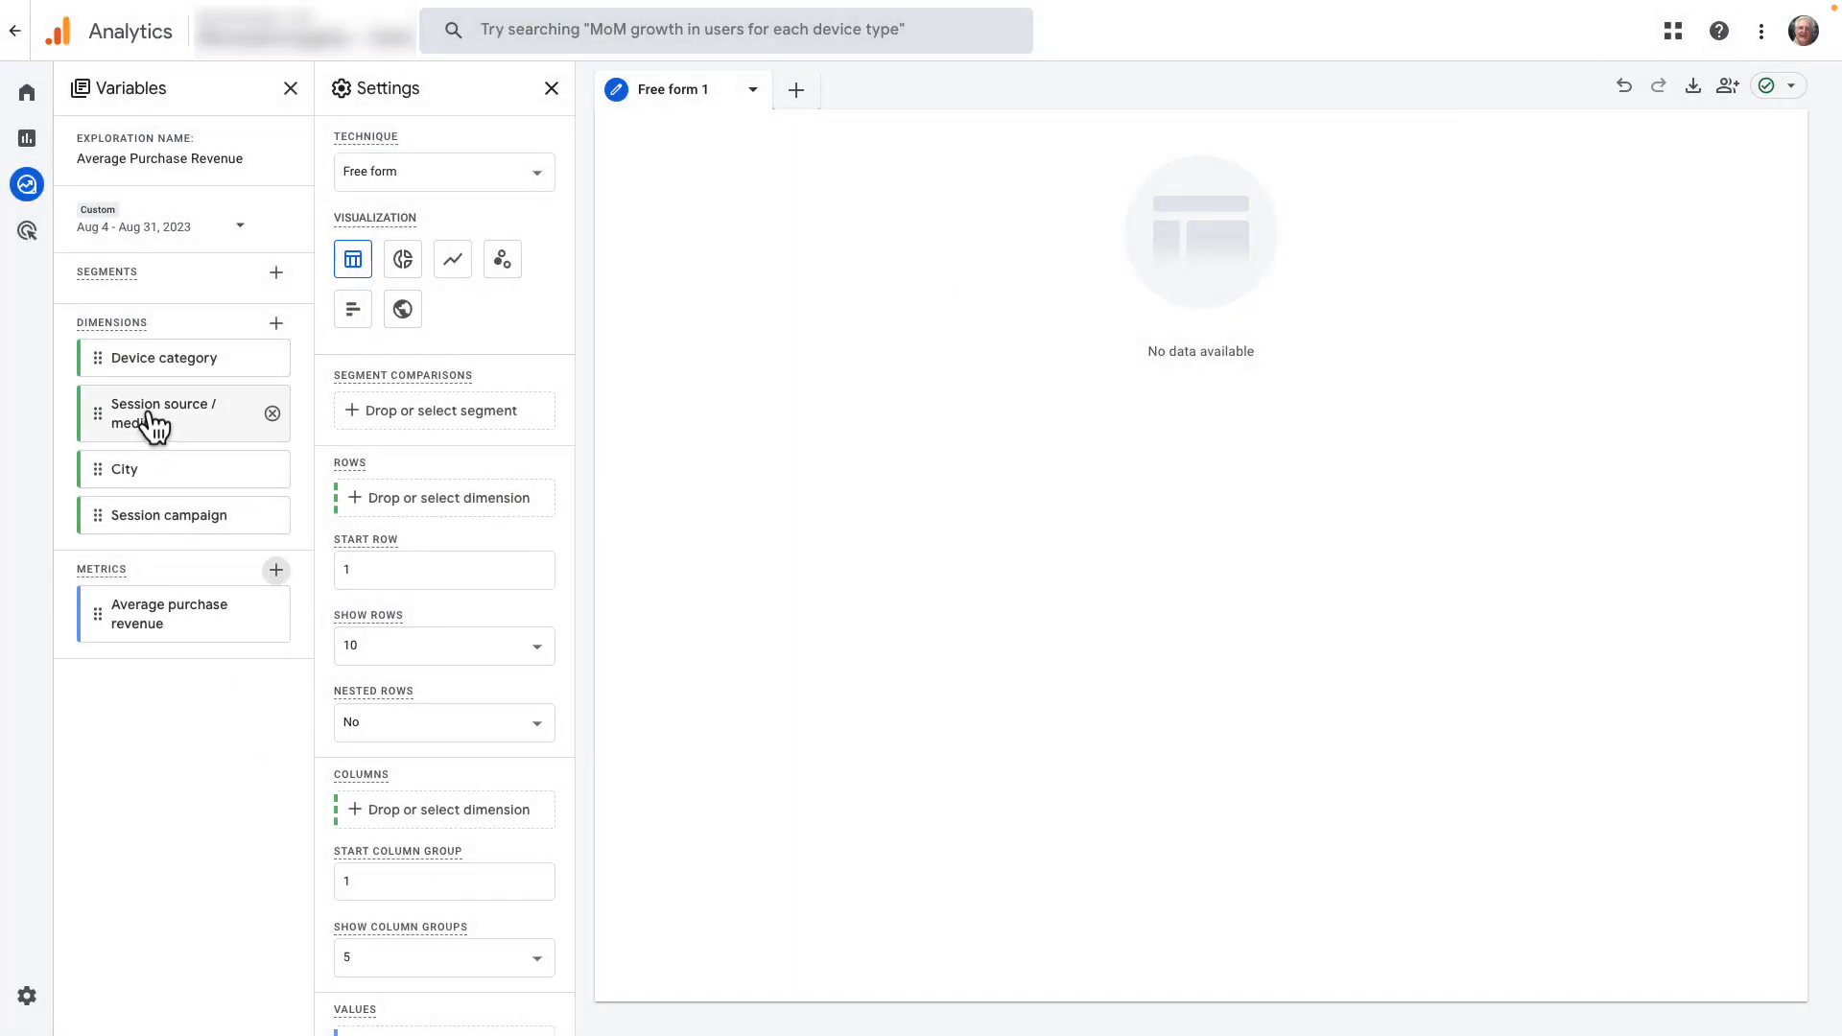
left_click_drag(161, 413, 439, 507)
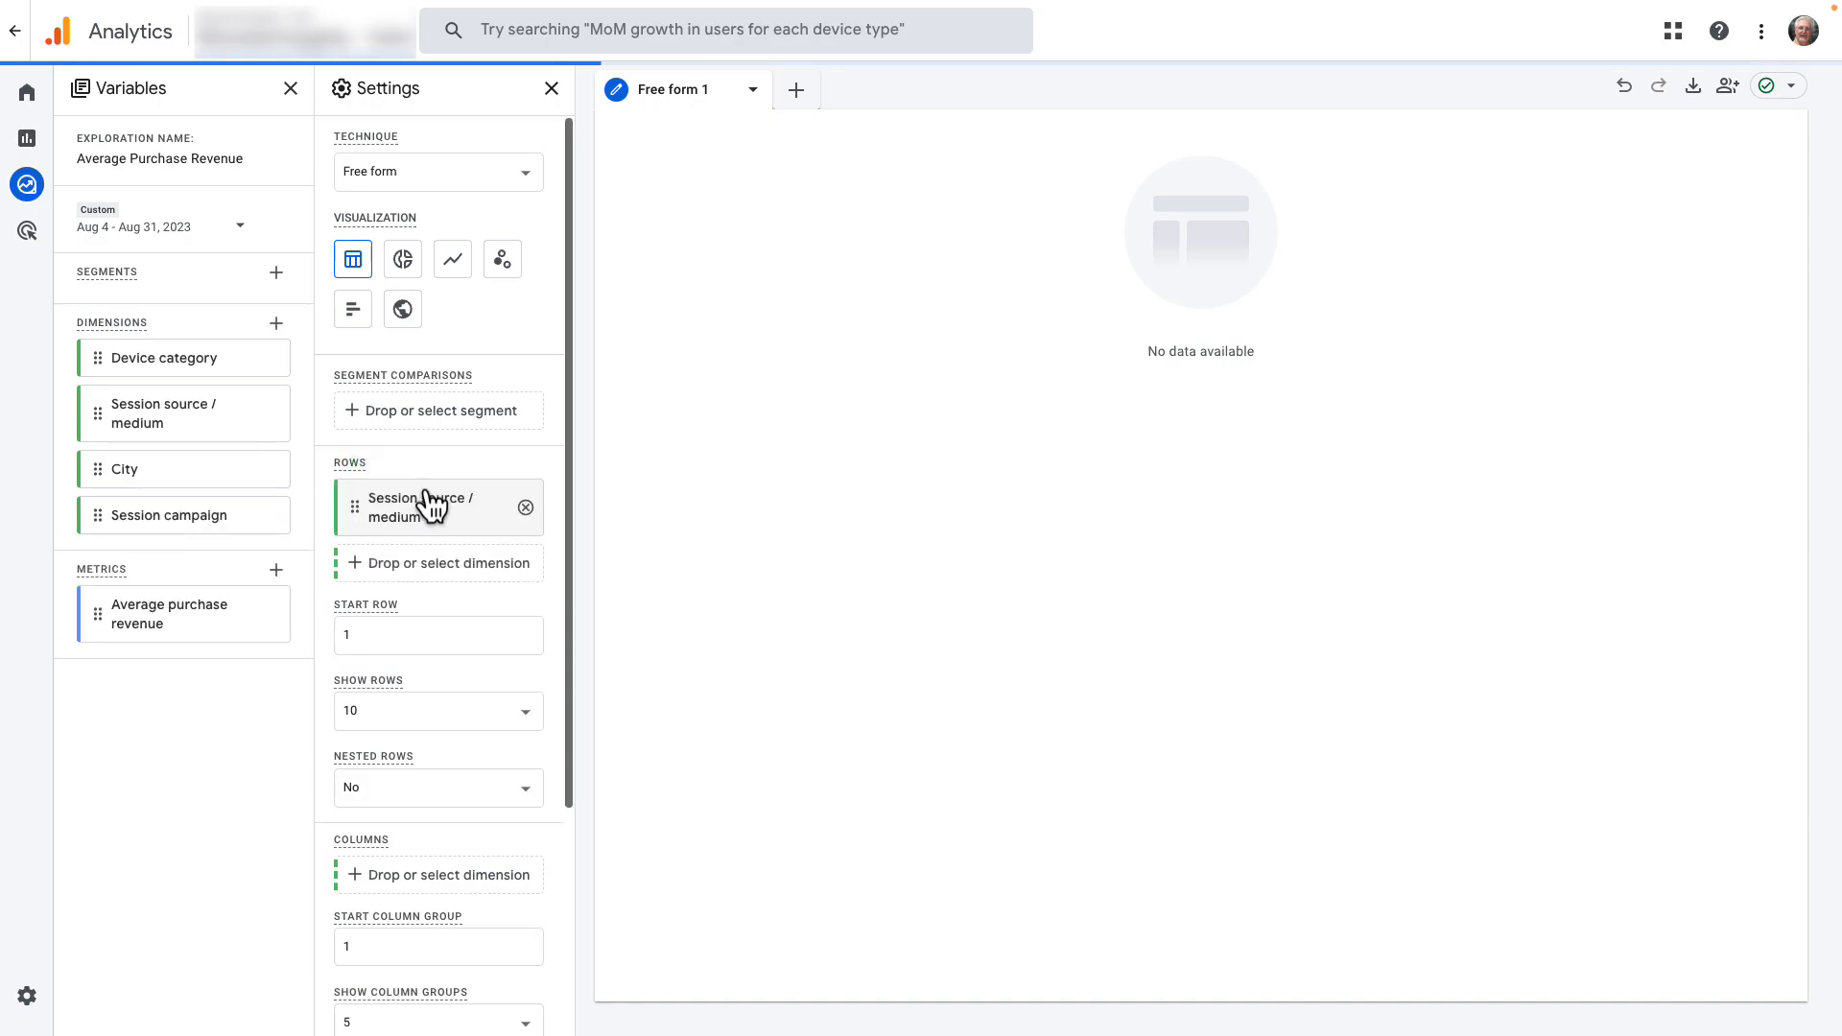
mouse_move(327, 706)
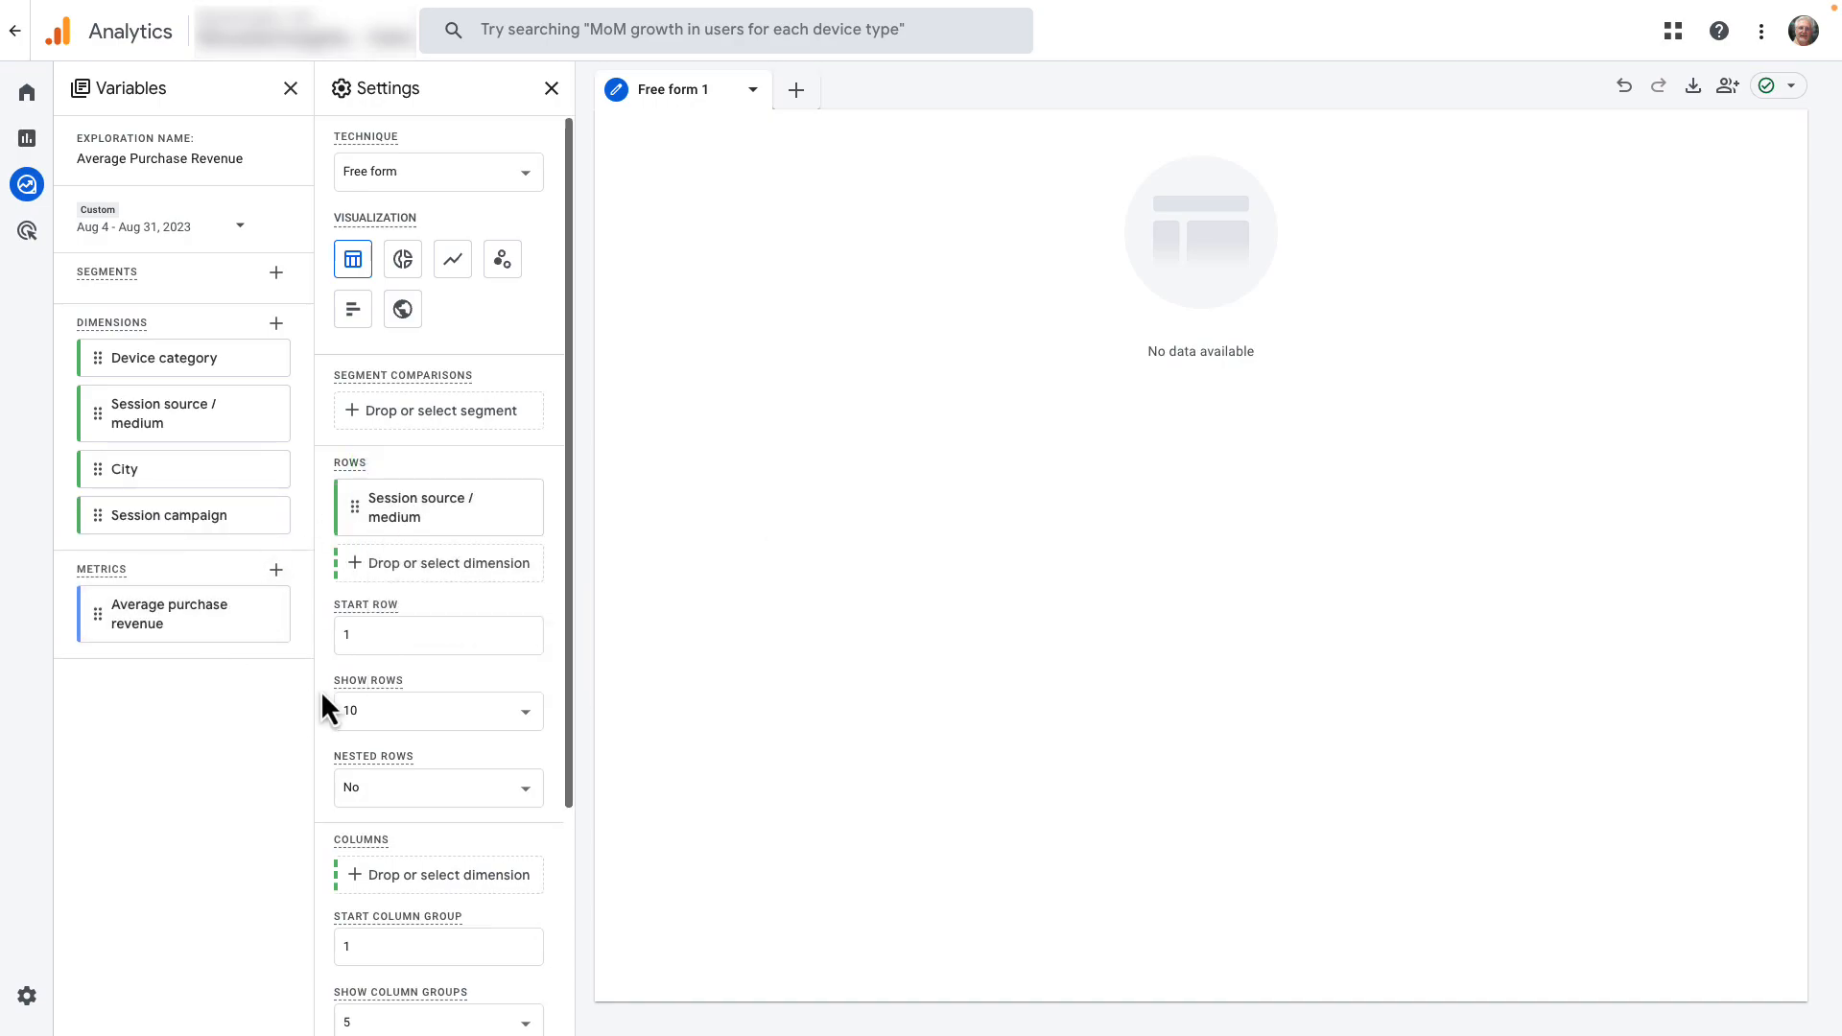
scroll("down", 3)
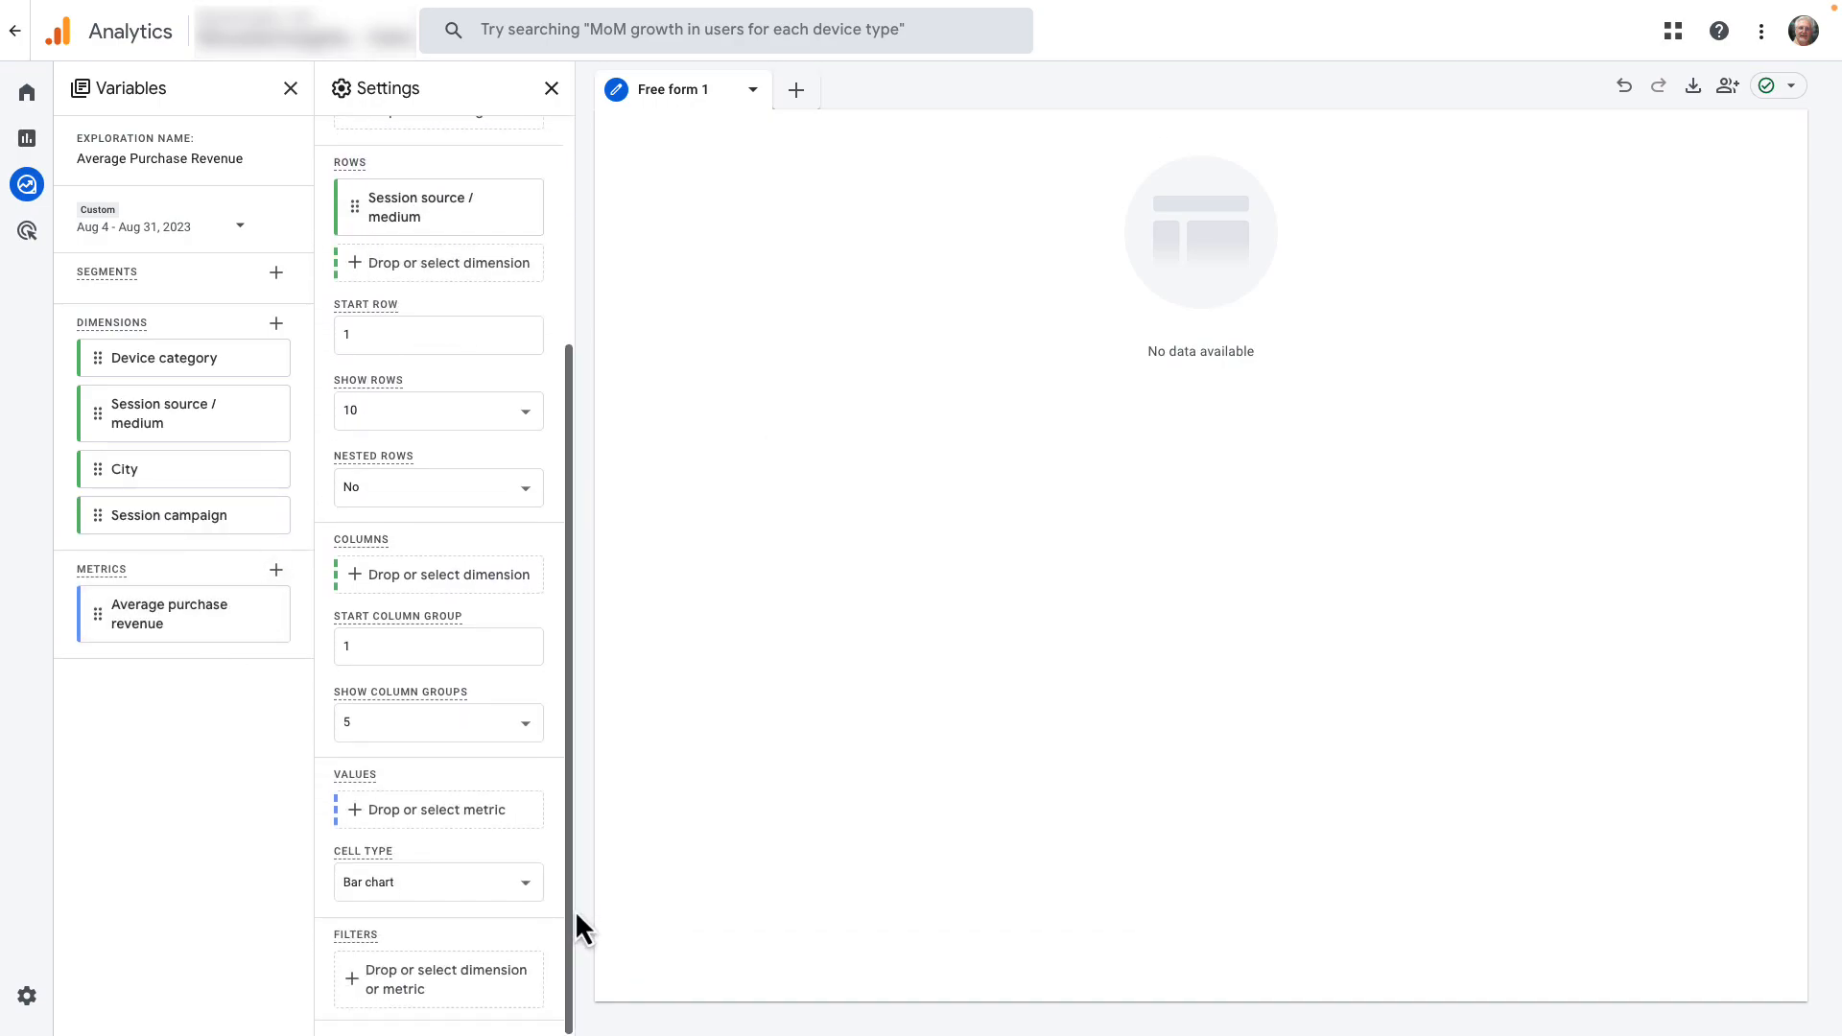
mouse_move(194, 613)
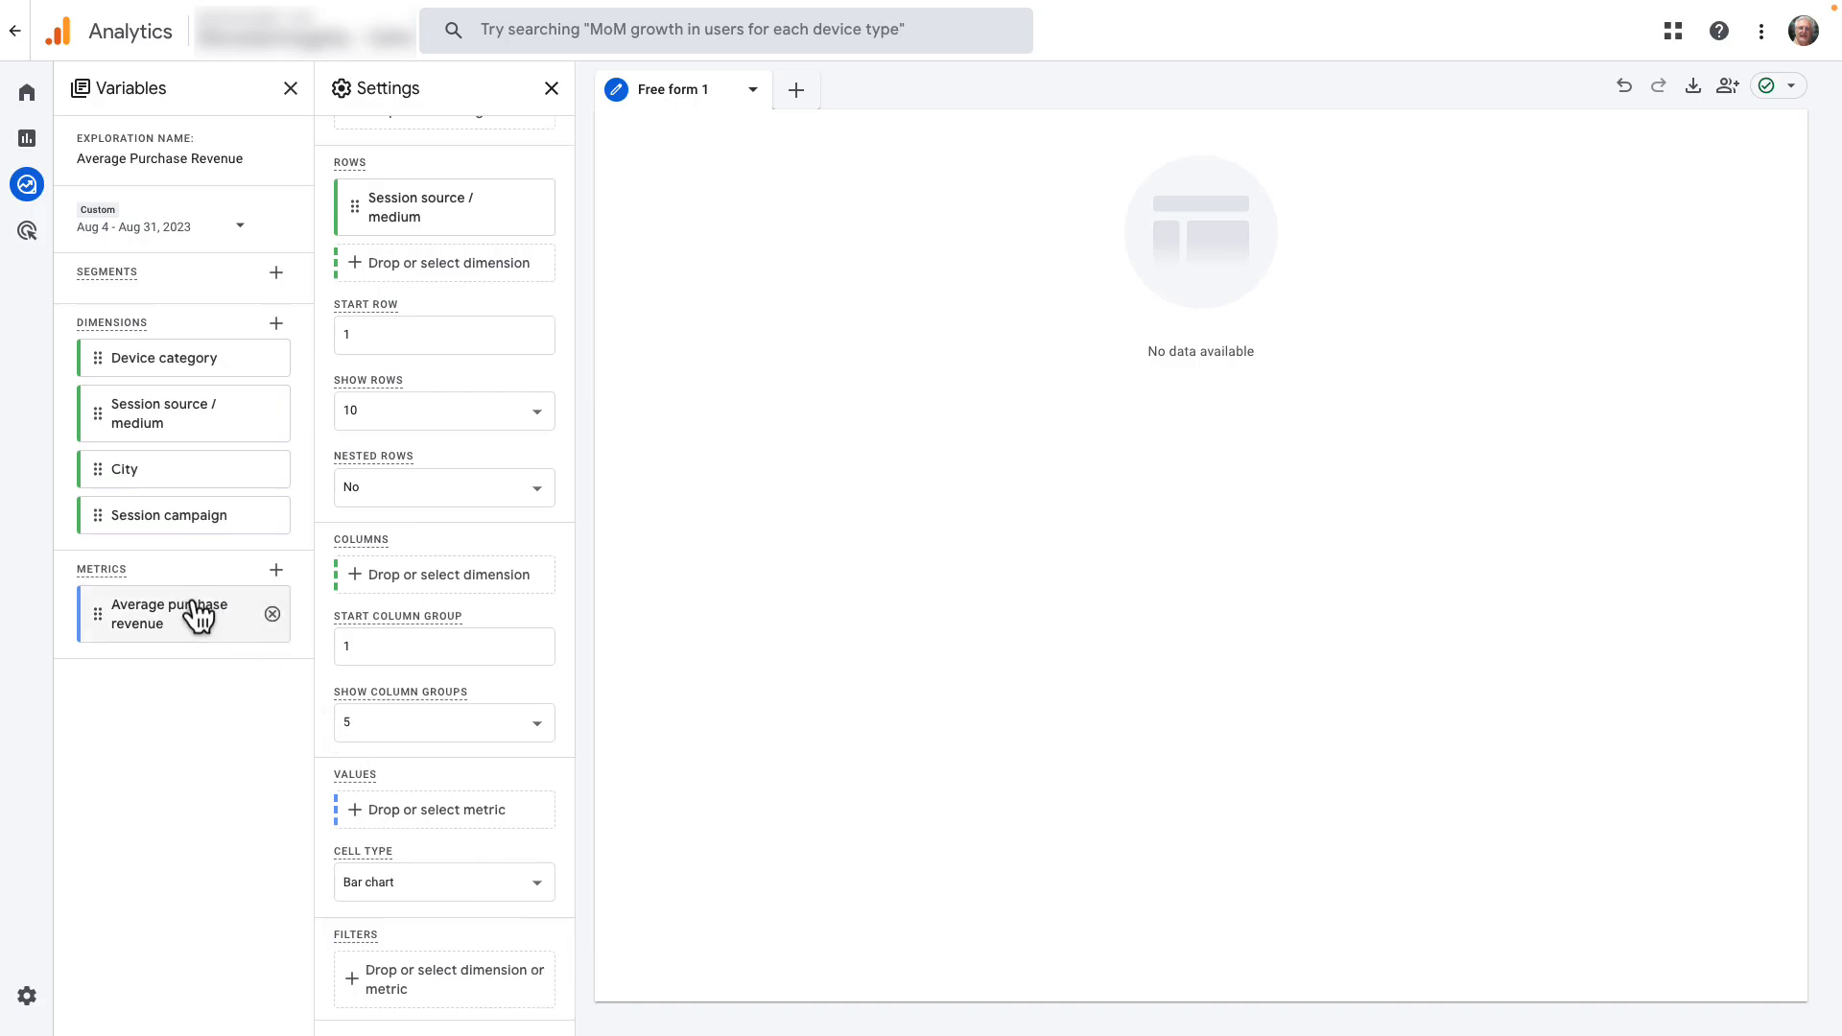
left_click_drag(182, 613, 439, 810)
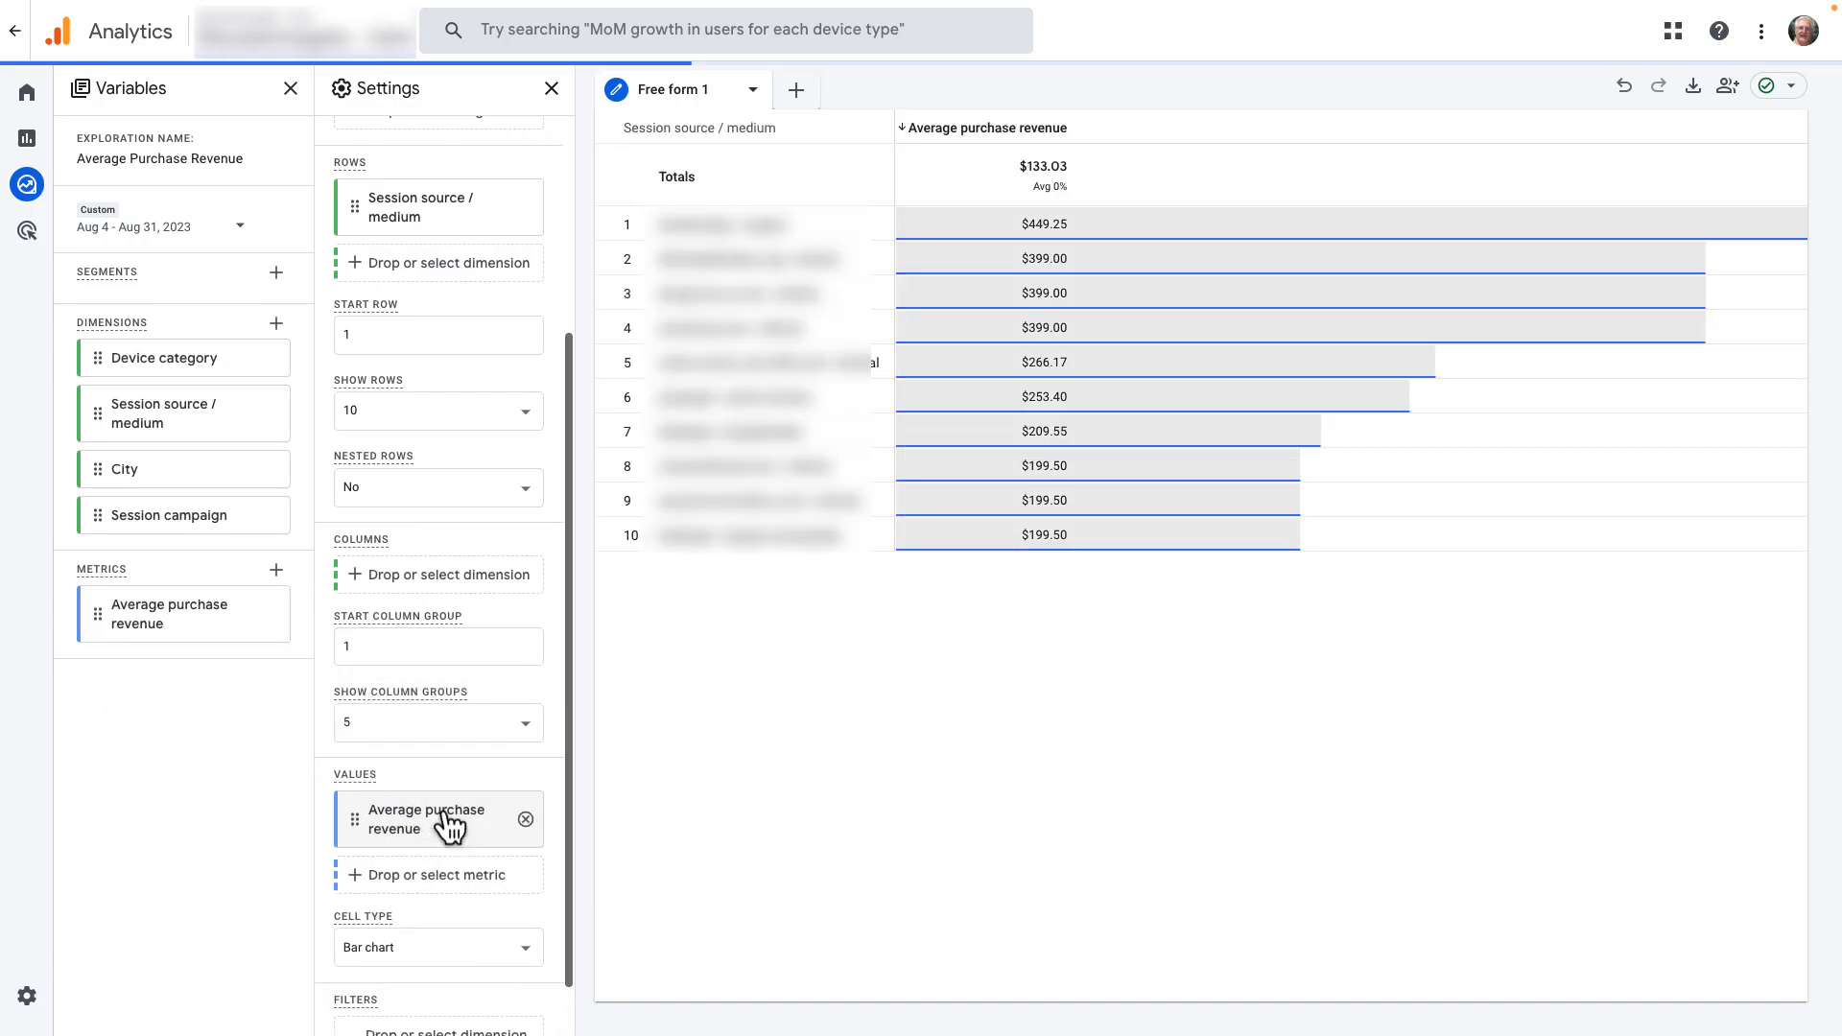